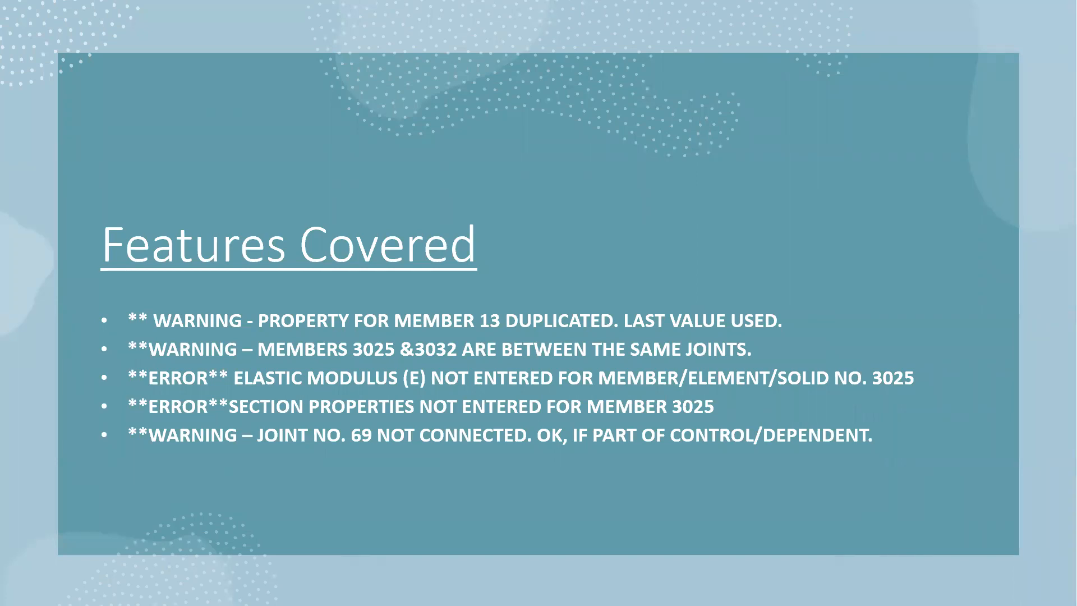
mouse_move(581, 343)
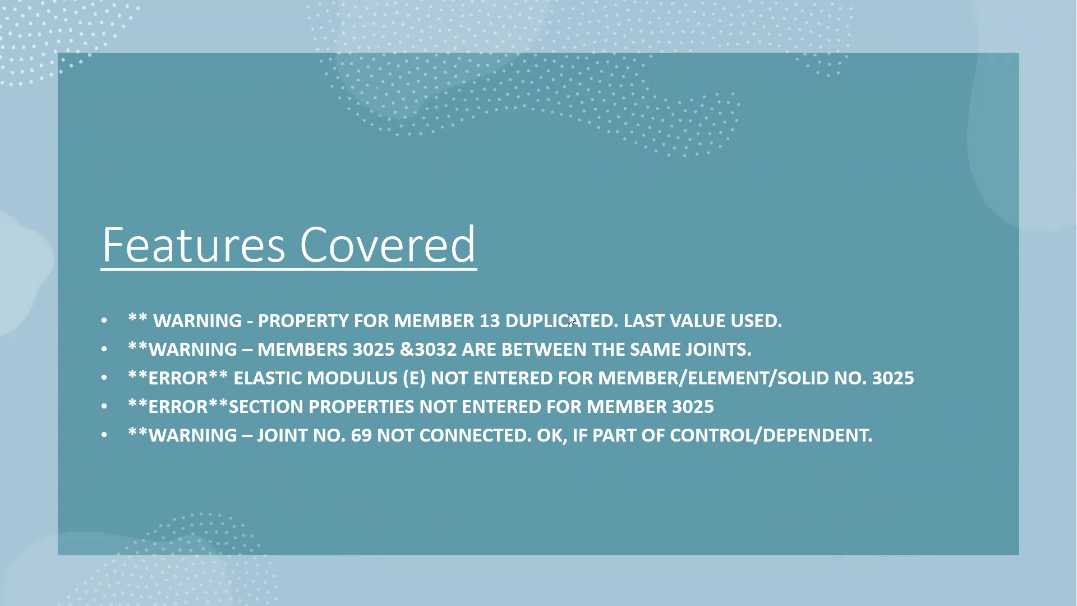
mouse_move(560, 343)
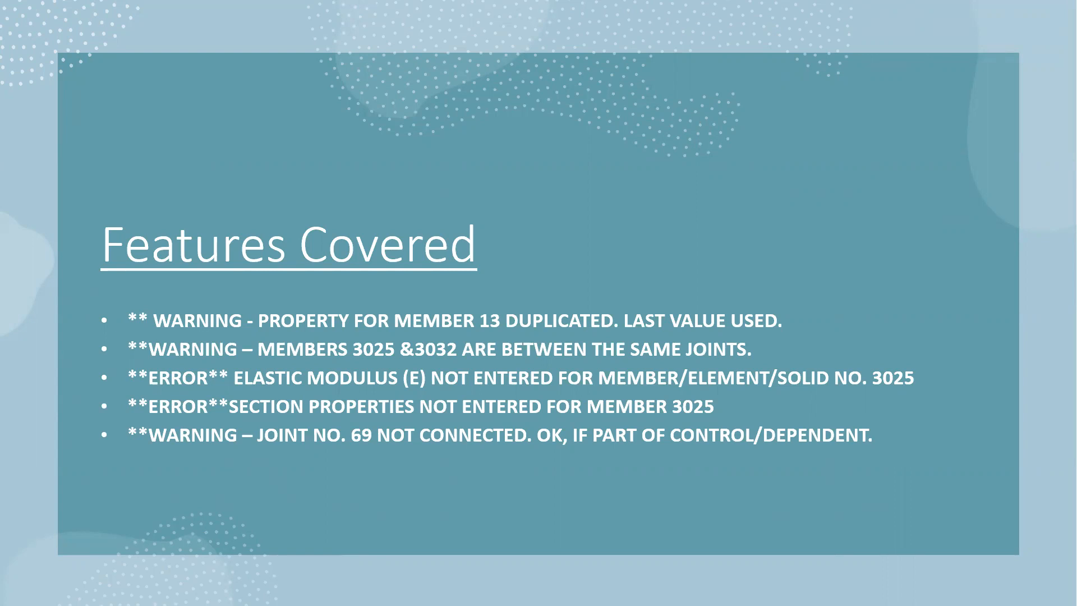
mouse_move(420, 398)
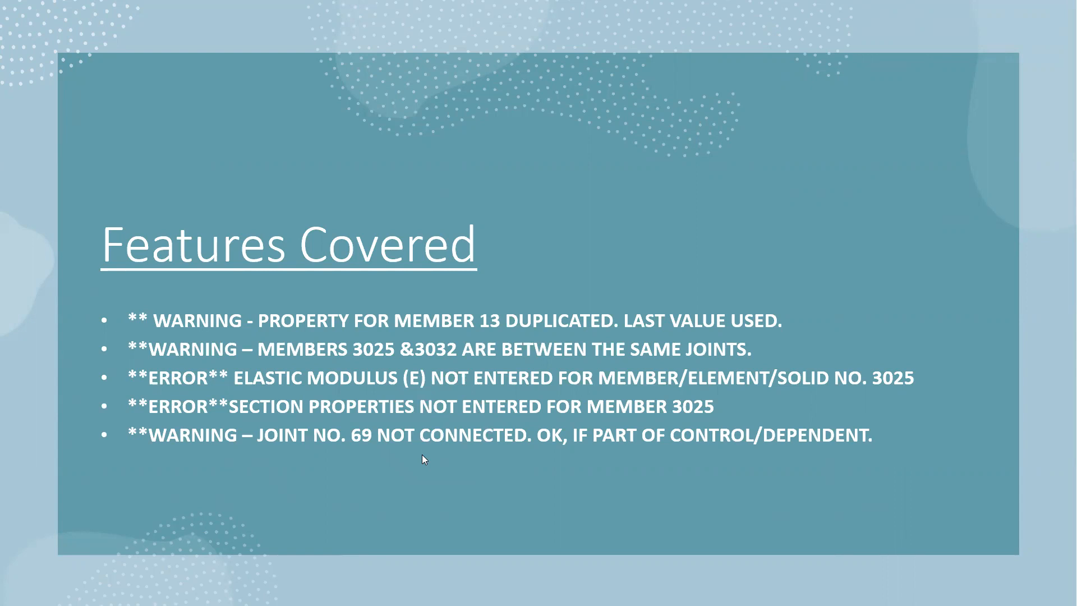
mouse_move(611, 466)
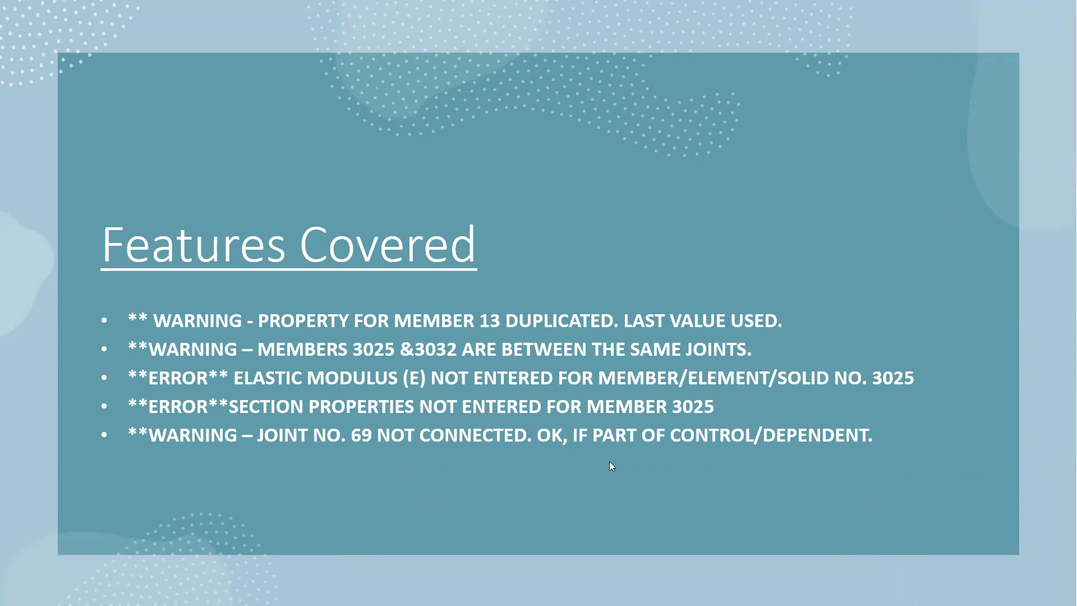
mouse_move(769, 450)
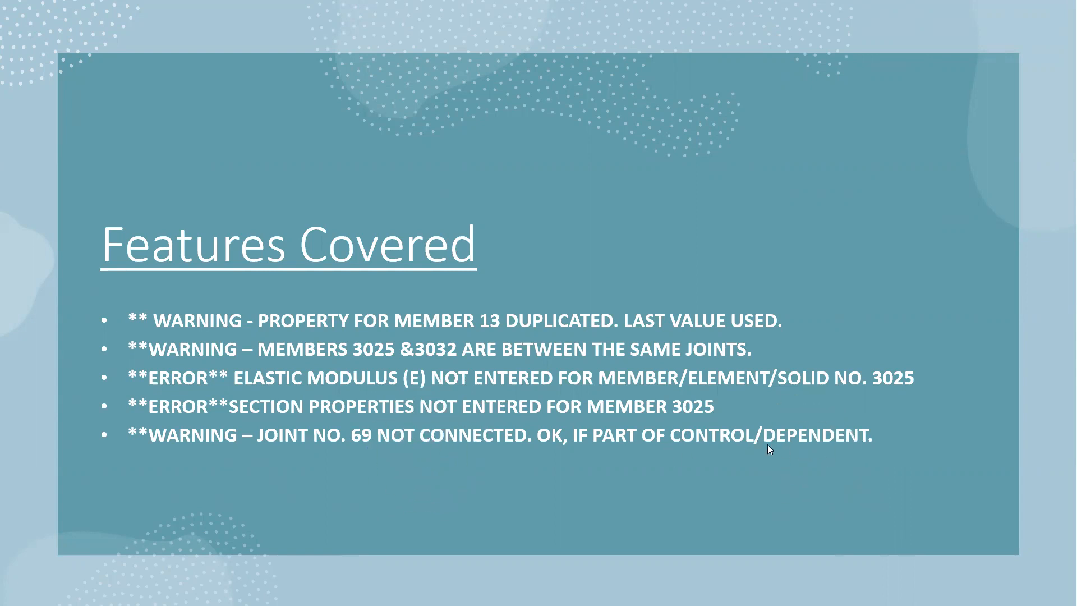
mouse_move(644, 452)
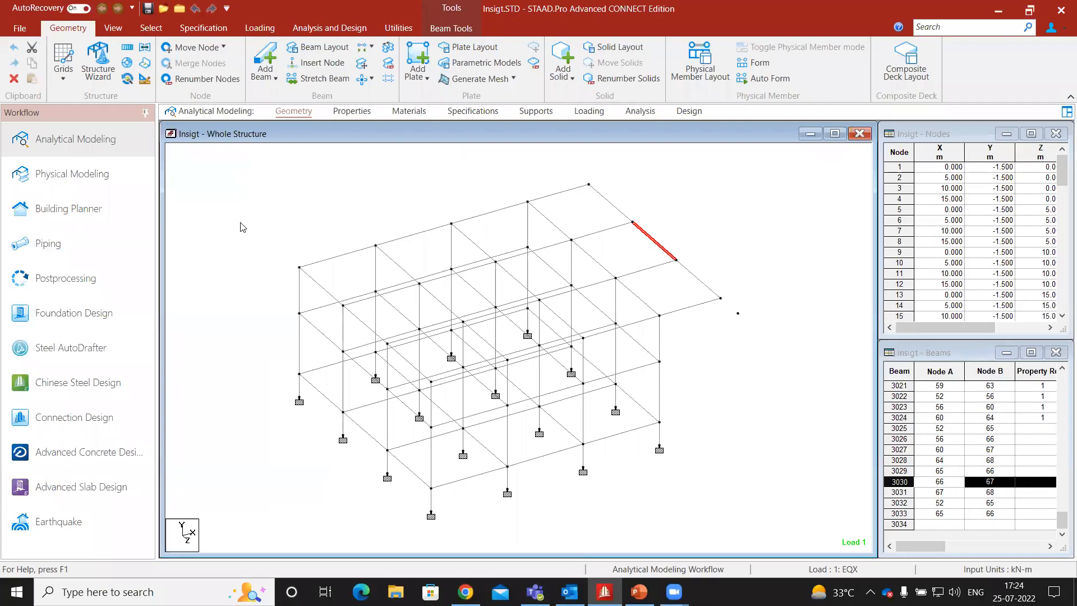
mouse_move(438, 323)
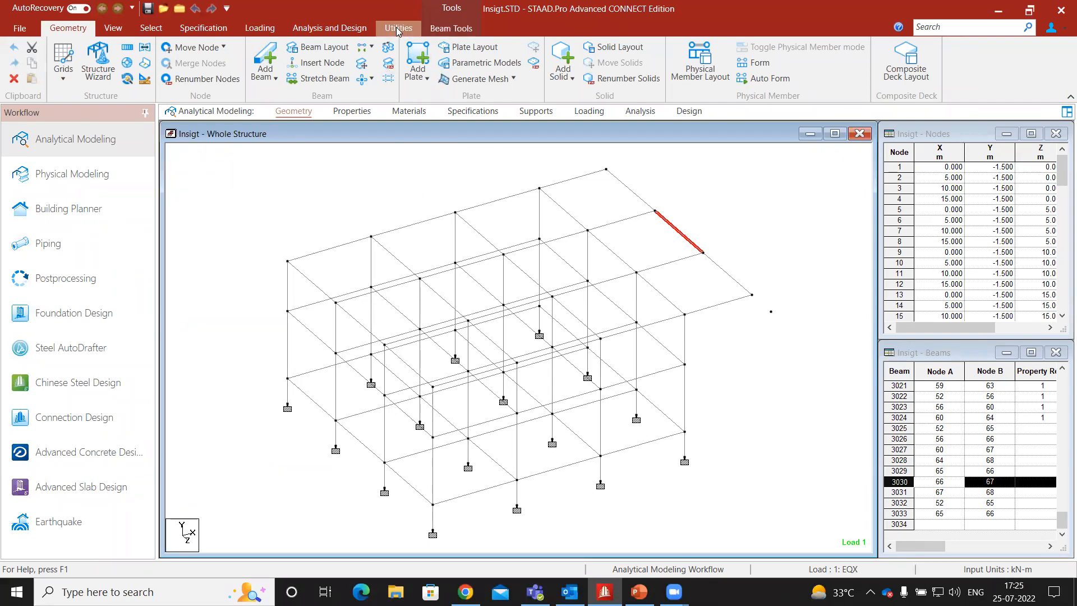
Run the frame analysis from the Analysis and Design tools, getting 18 errors and 4 warnings.
click(399, 28)
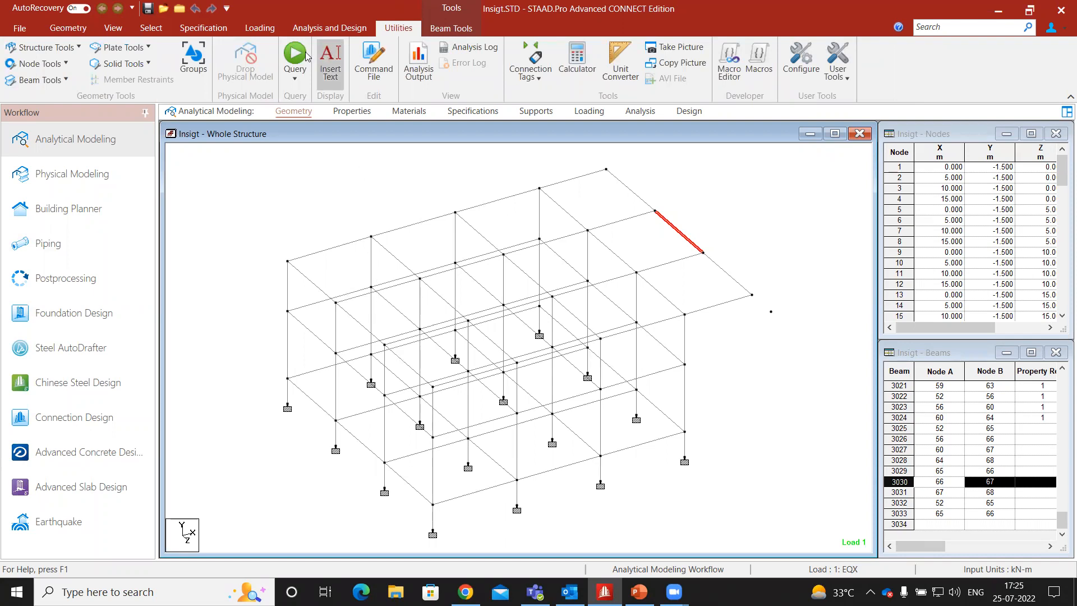
click(329, 28)
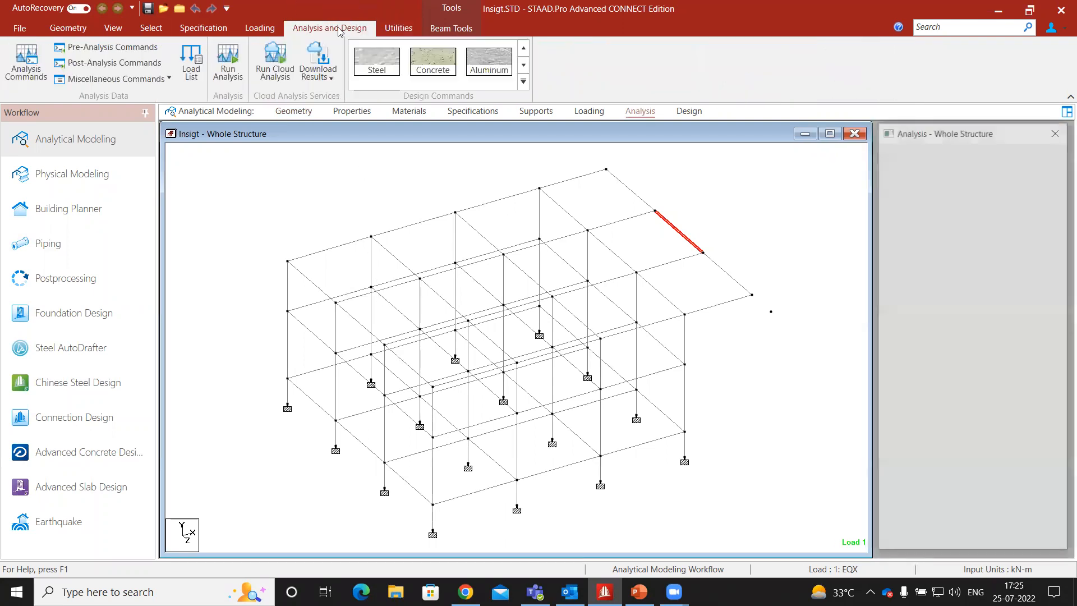
click(227, 62)
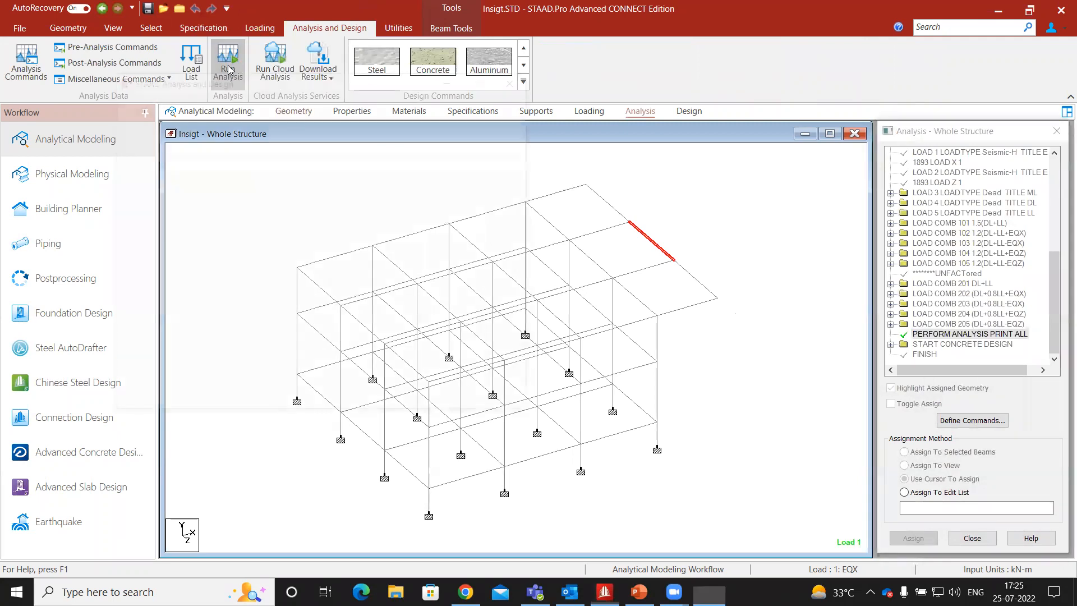
click(227, 61)
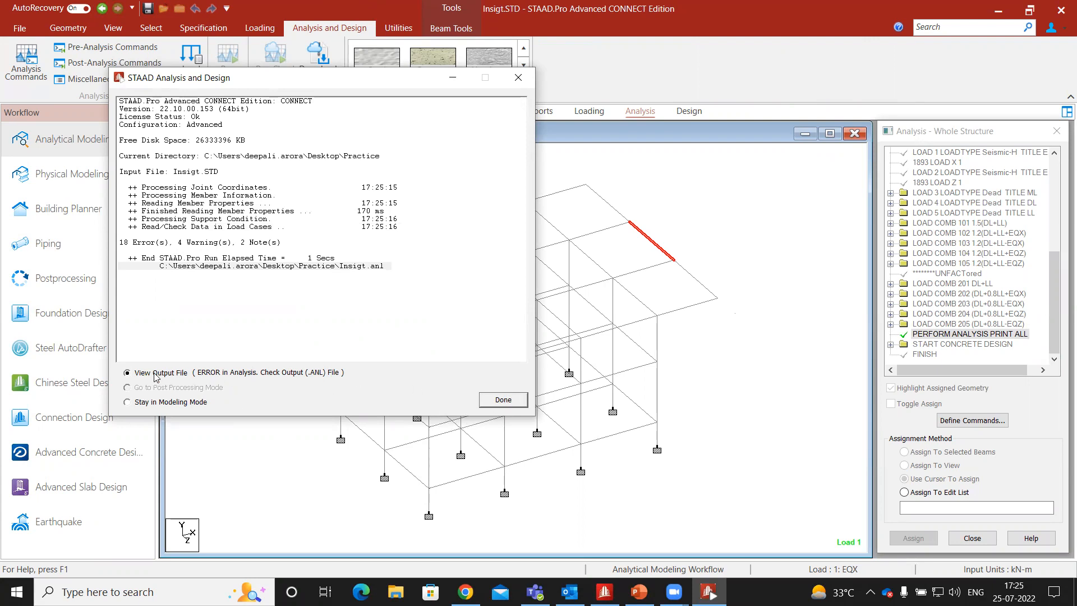
Open the analysis output file to inspect the duplicate member and unconnected joint warnings.
click(503, 400)
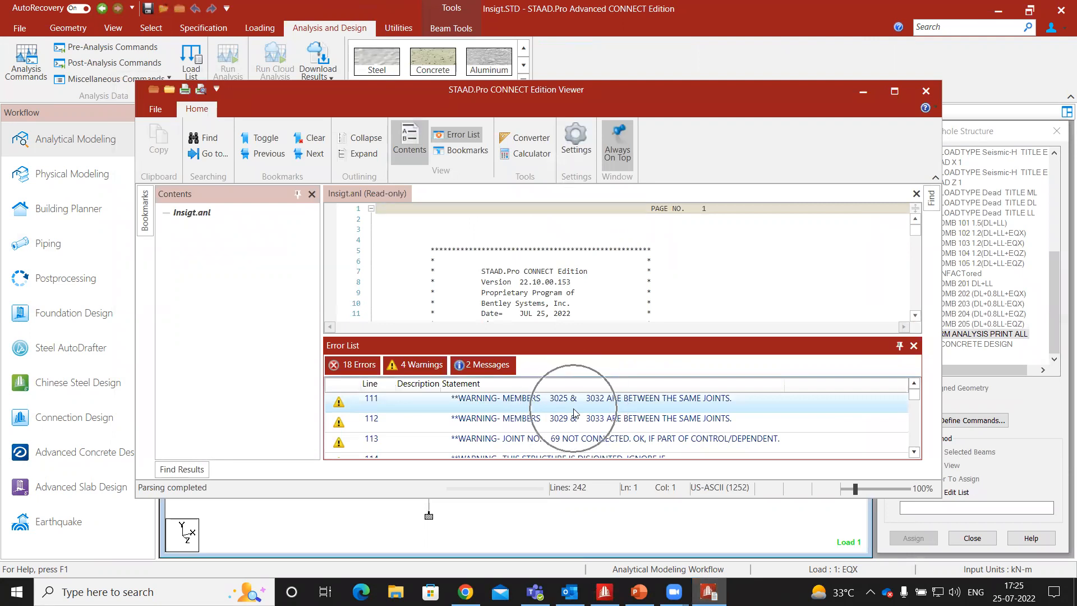
mouse_move(612, 410)
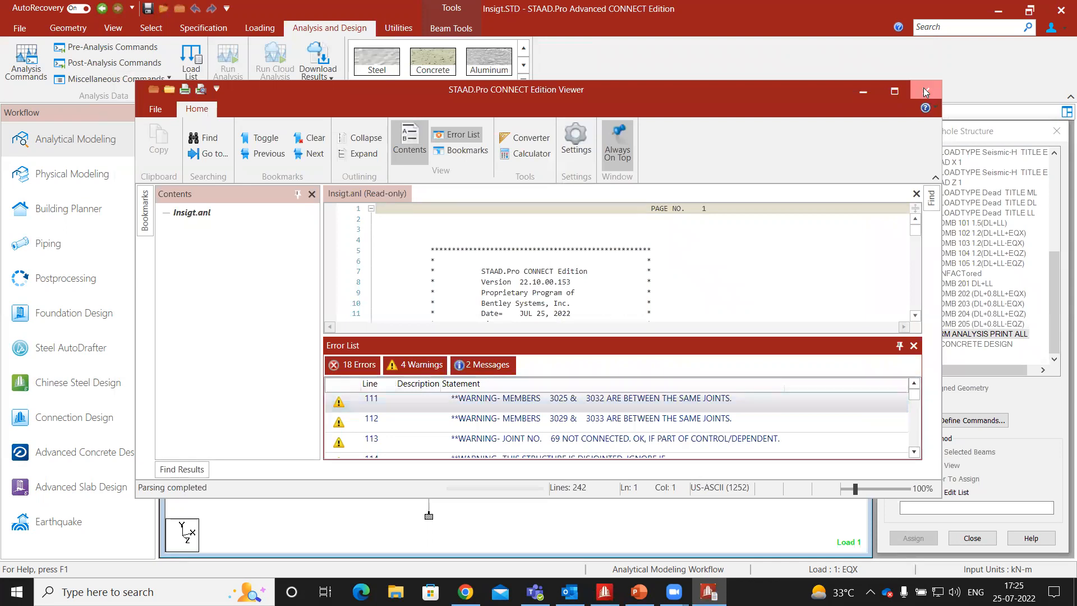
Close the output viewer and run the Duplicate Beams check from Beam Tools.
click(925, 90)
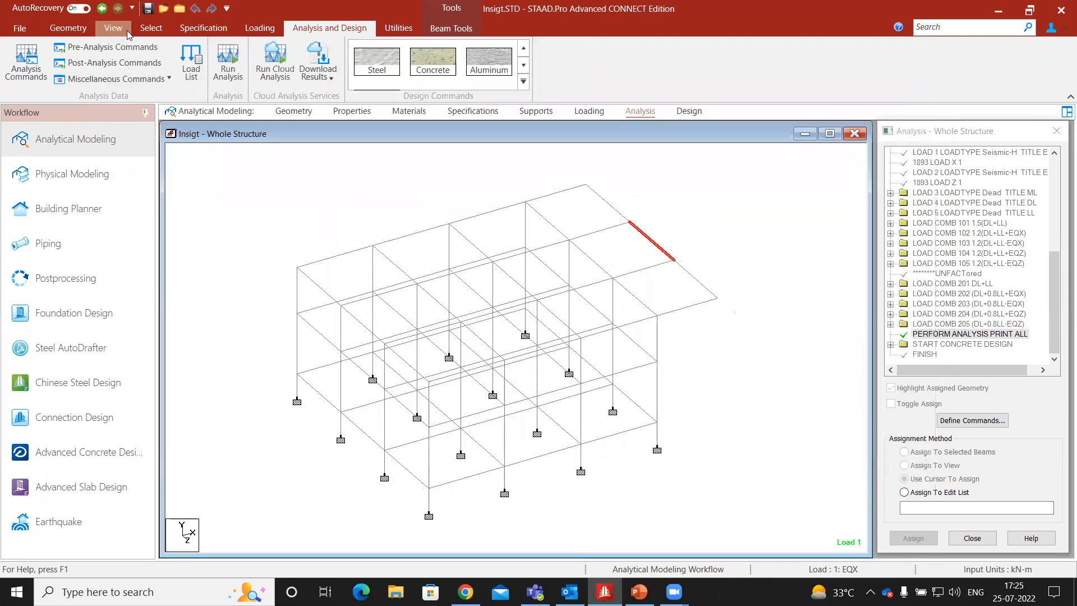
click(112, 28)
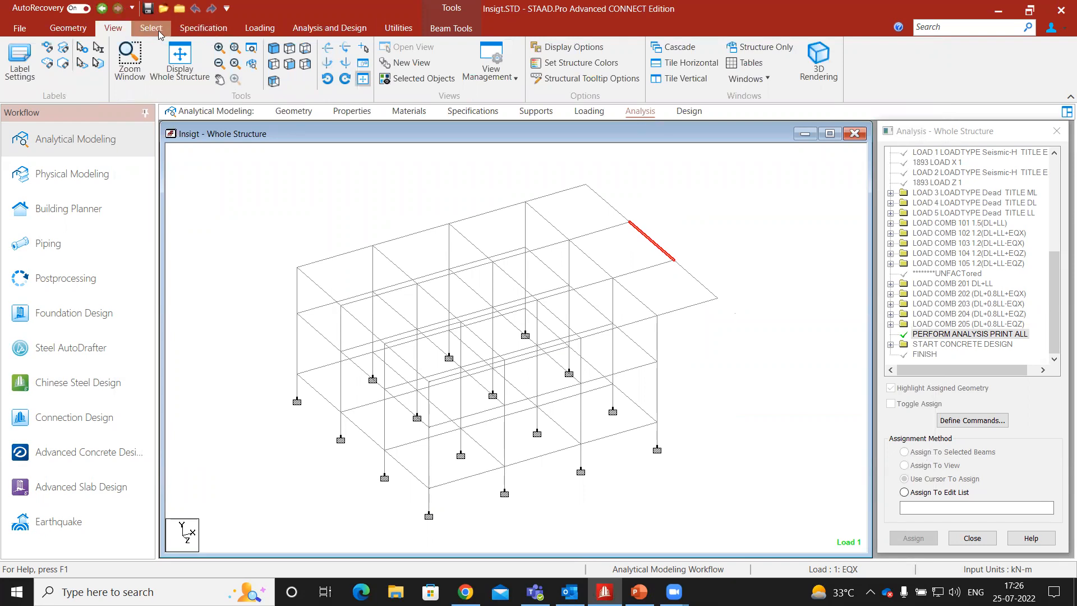
click(150, 28)
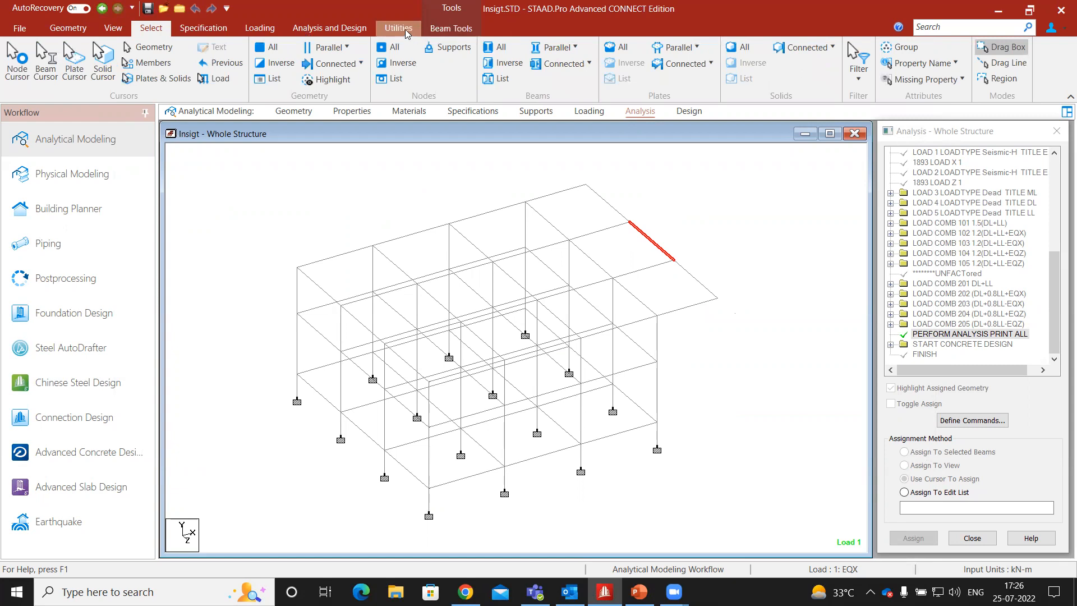
click(399, 28)
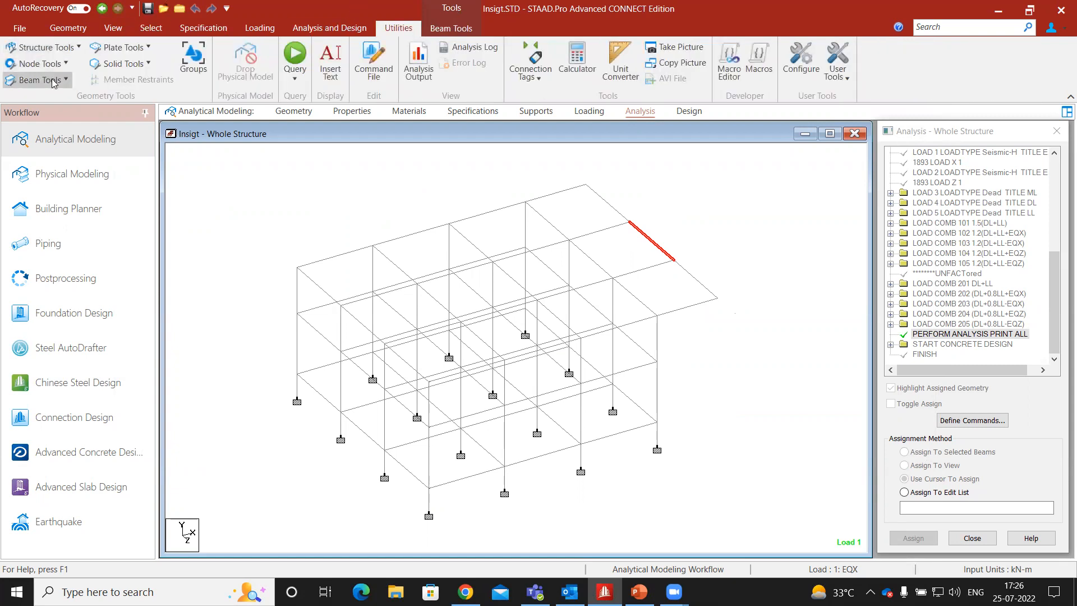
click(34, 80)
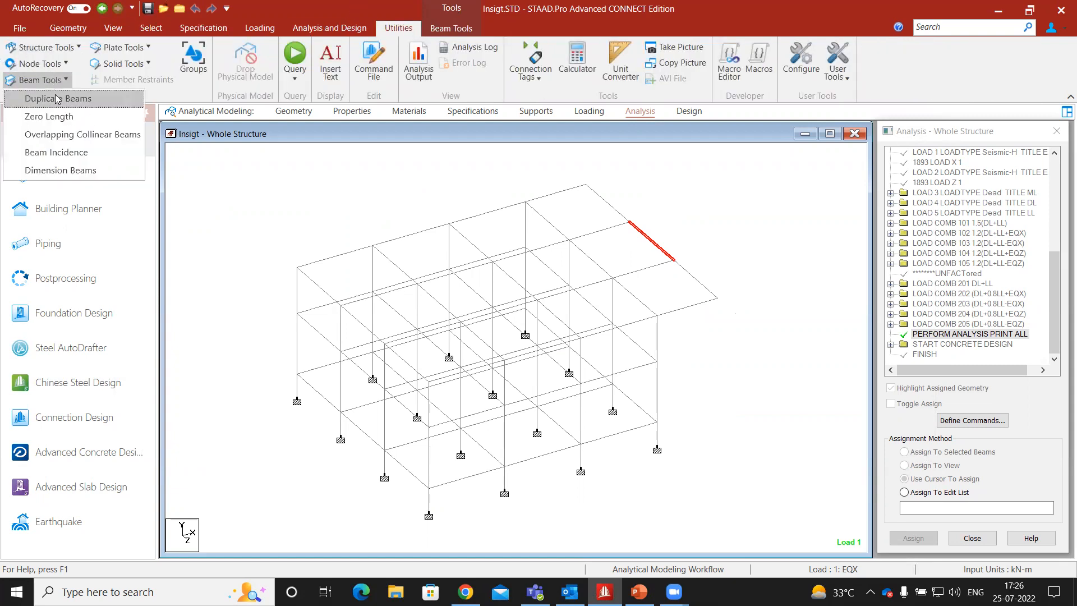
click(59, 98)
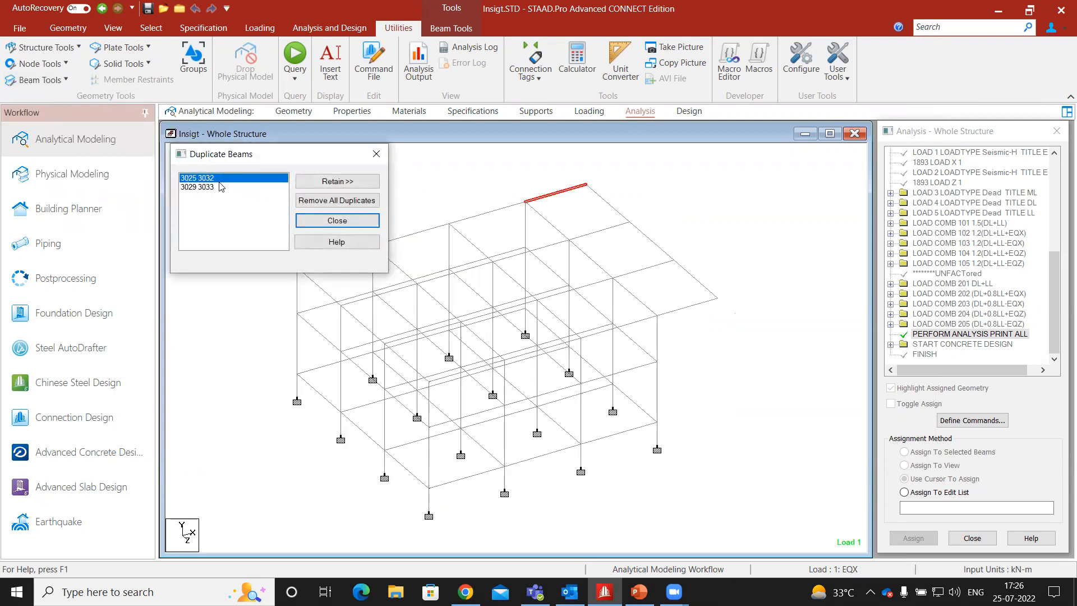
Highlight duplicate beam pairs 3029/3033 and 3025/3032 in the model, then request their removal.
click(206, 187)
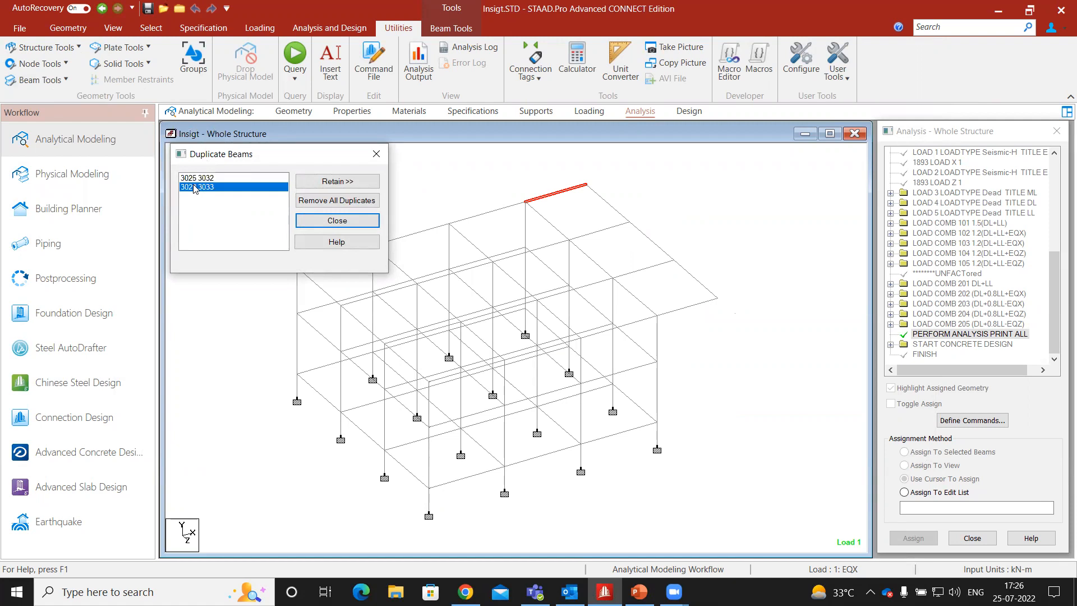
click(233, 187)
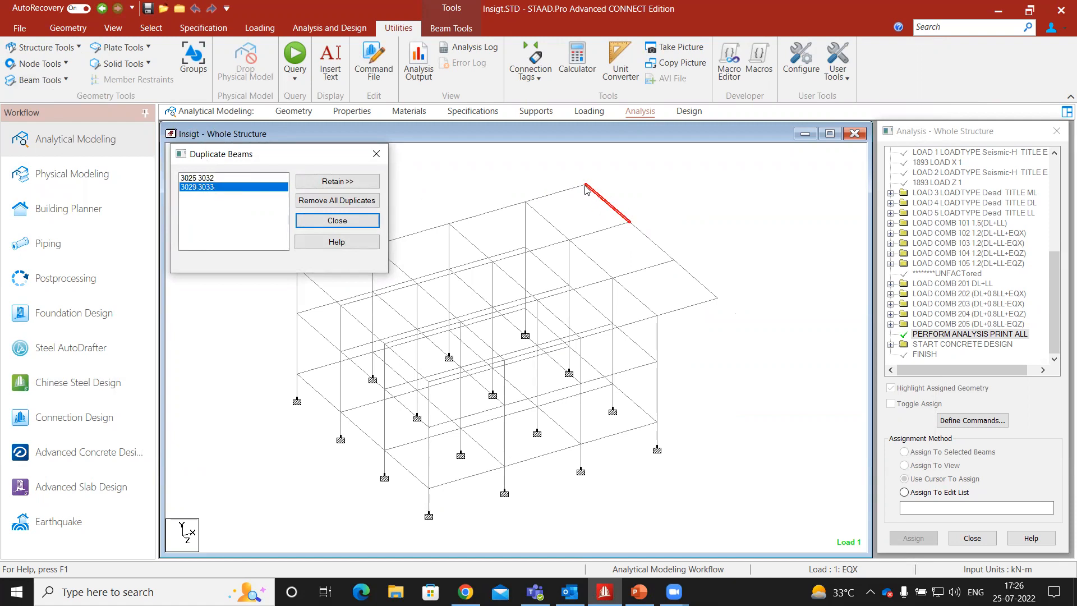
click(214, 187)
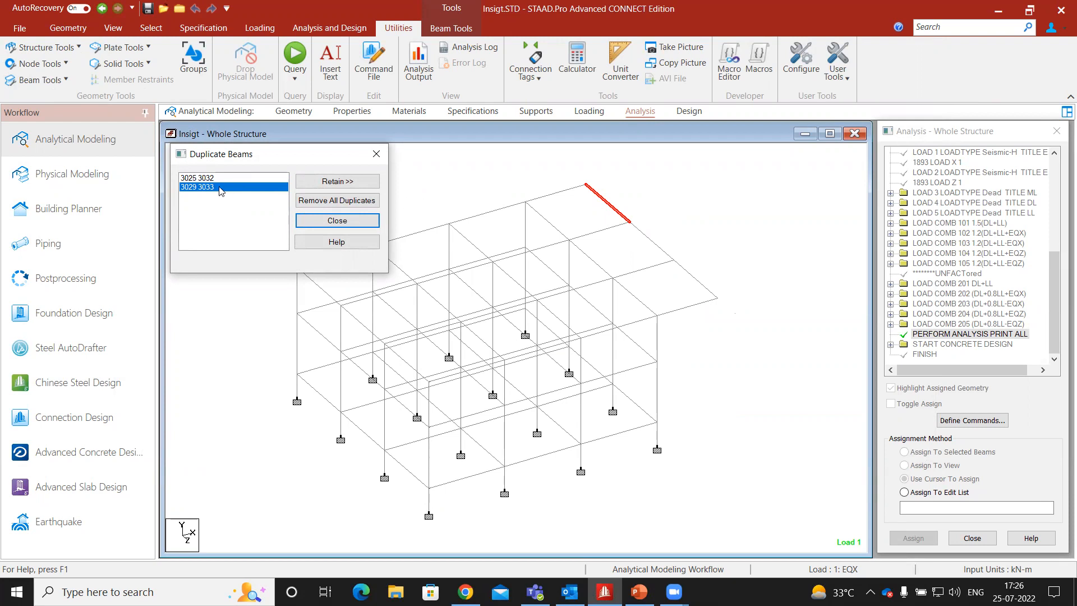
click(199, 178)
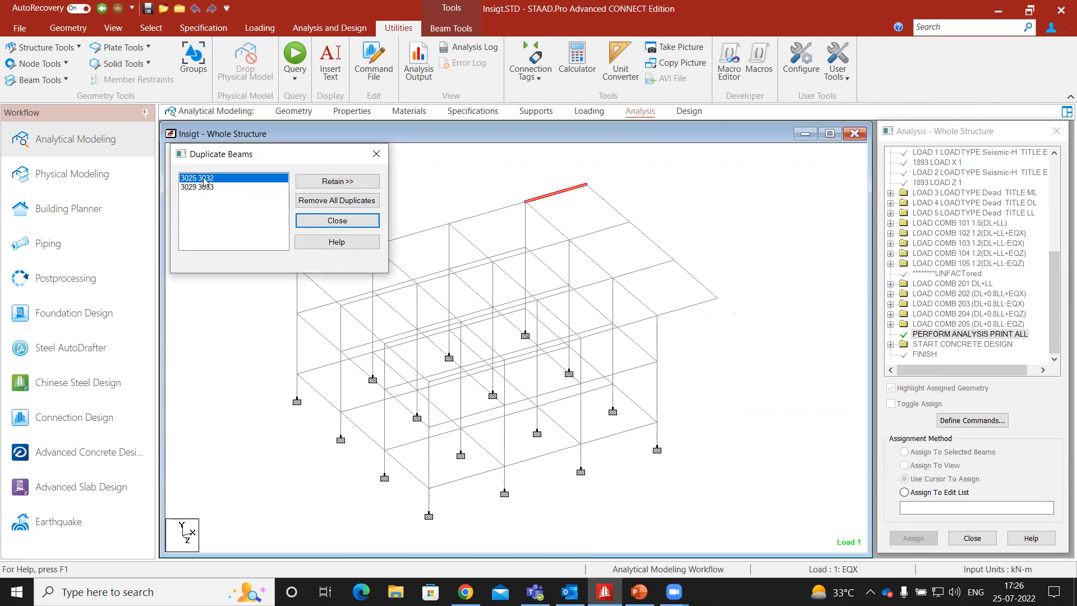
click(336, 200)
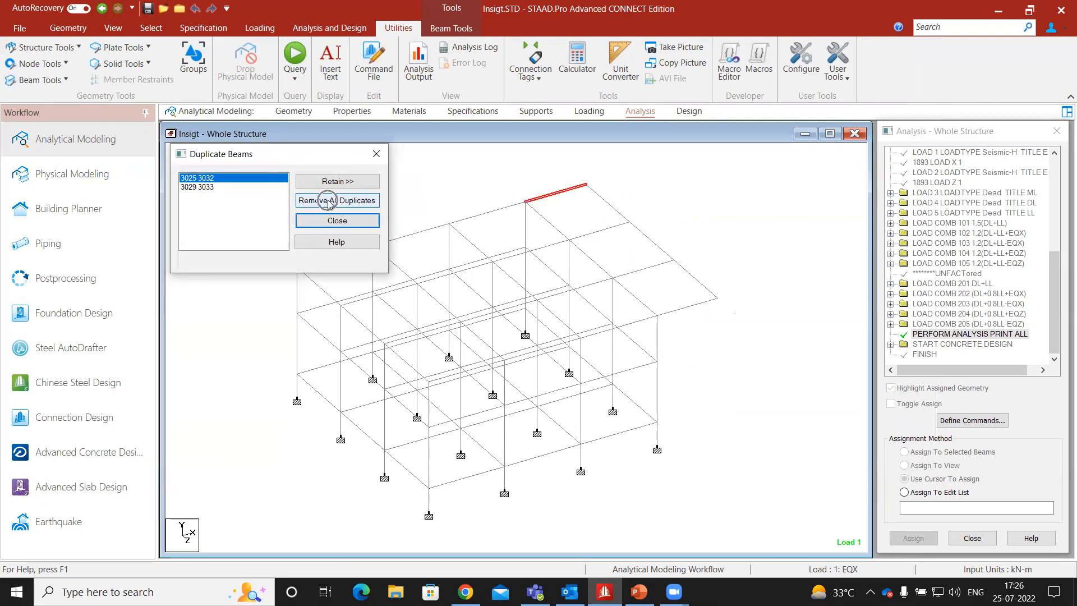
Remove the duplicate beams and confirm the deletion with OK.
click(336, 200)
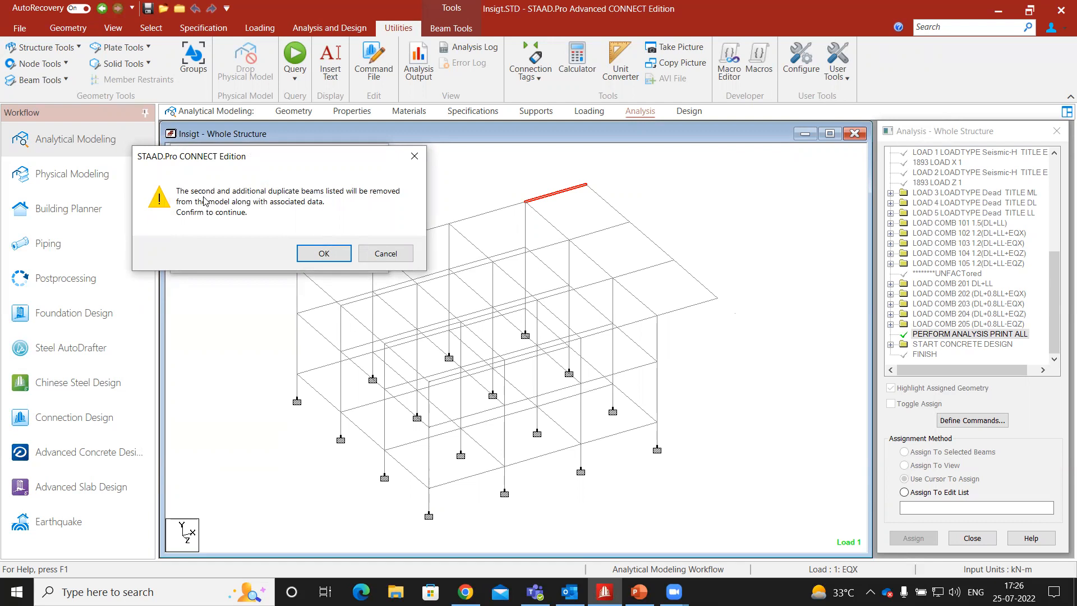
mouse_move(249, 222)
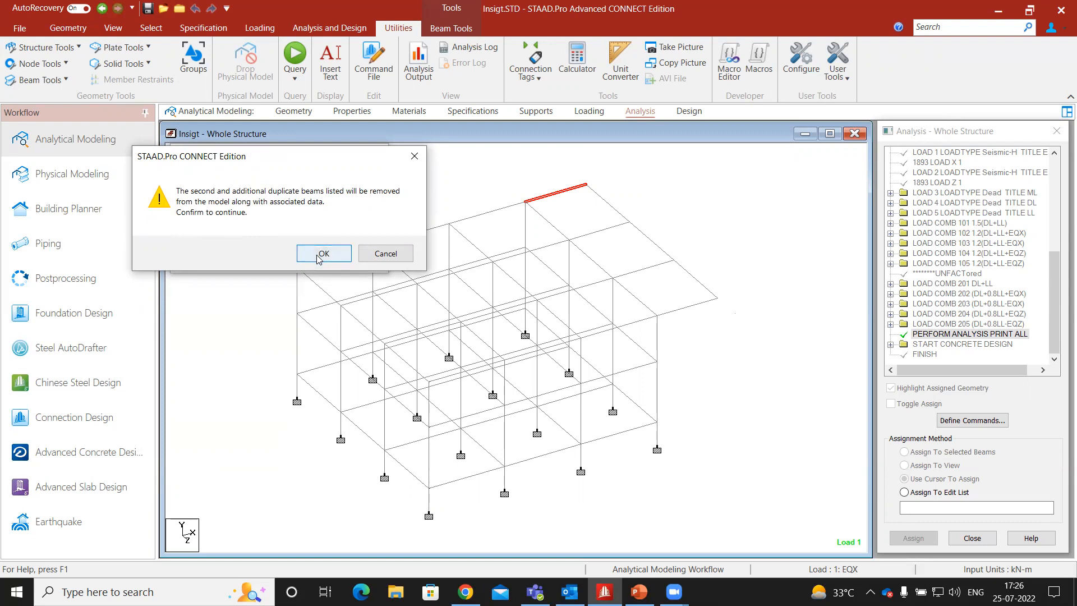
click(323, 253)
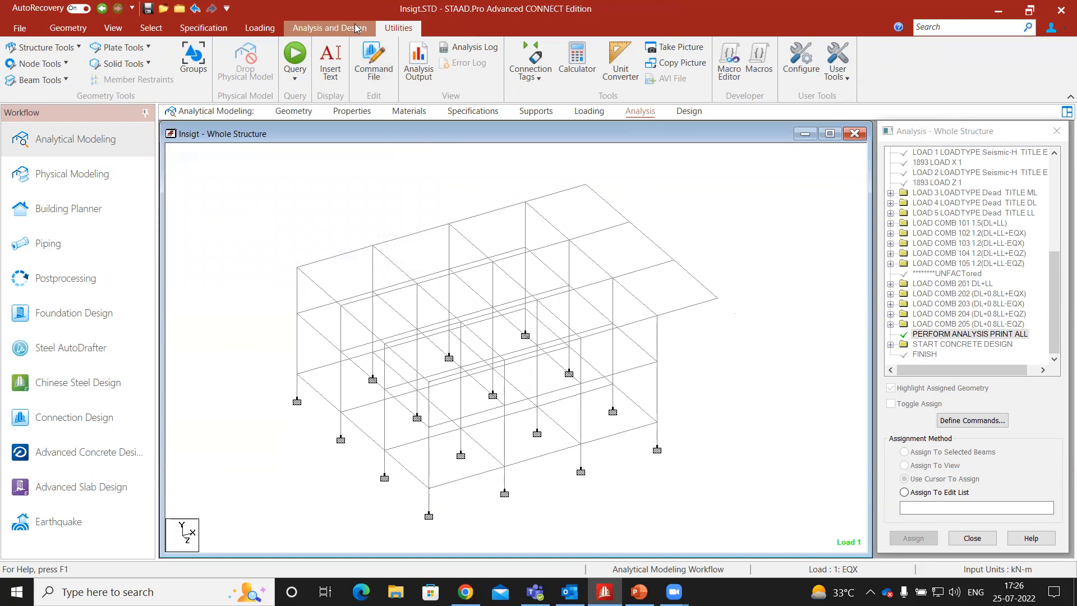
mouse_move(398, 28)
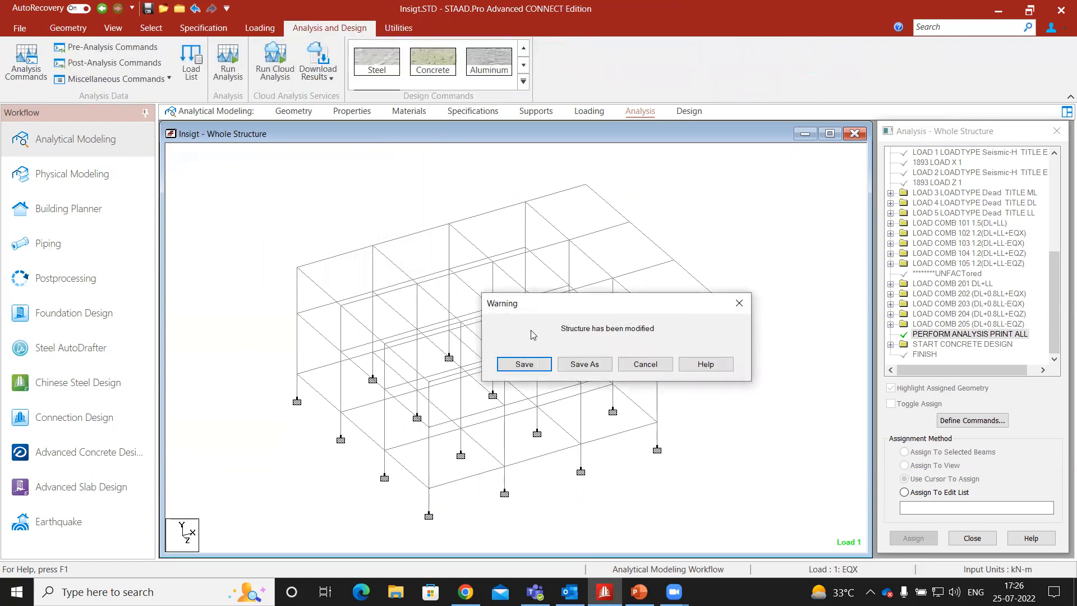
Save the modified model and view the rerun output reporting 14 errors and 2 warnings.
click(523, 364)
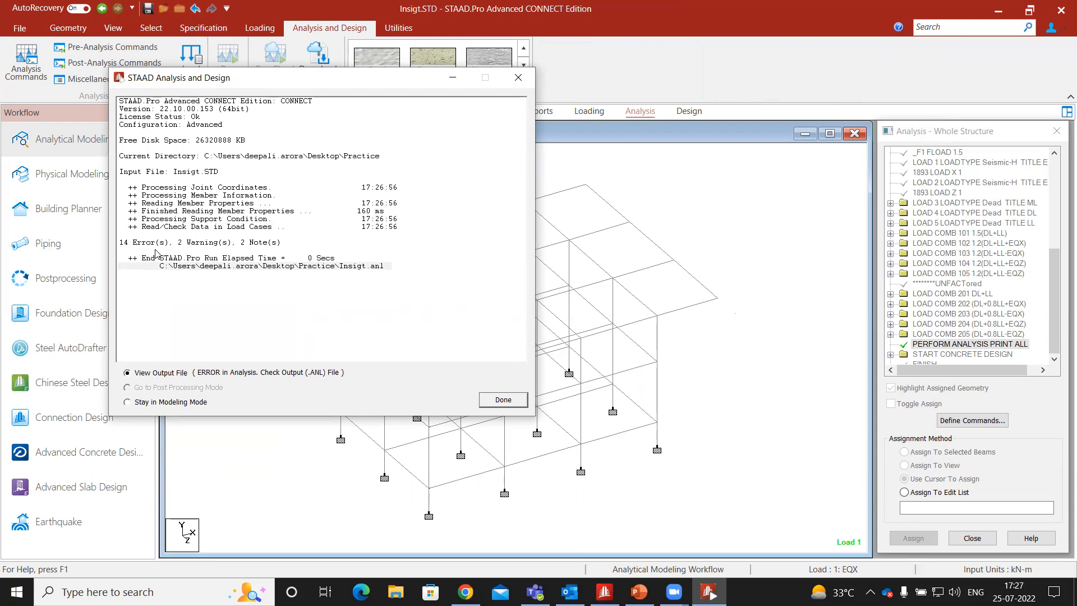
mouse_move(444, 413)
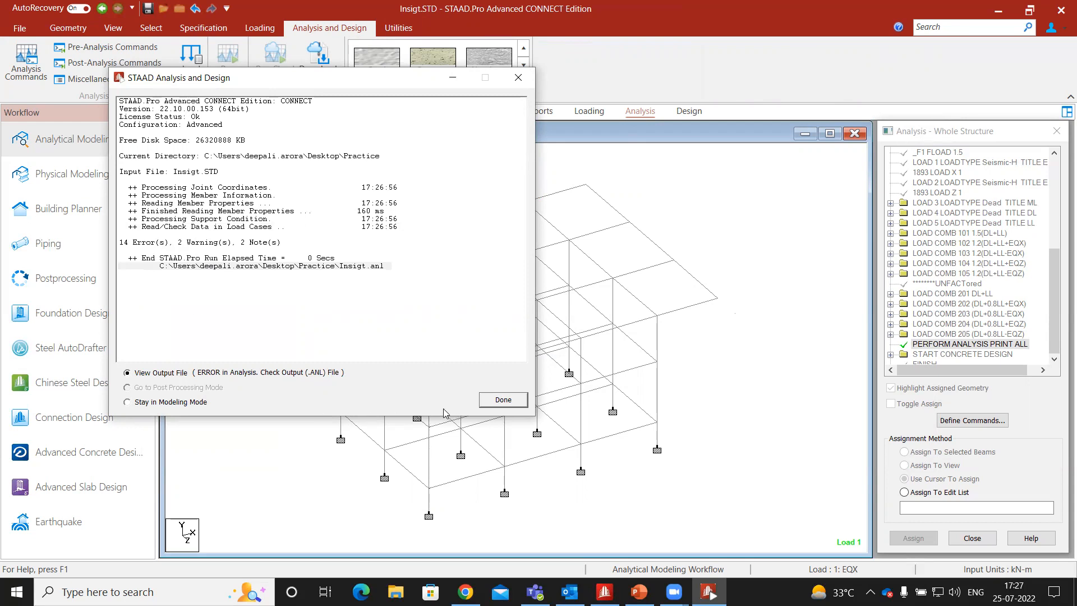
click(502, 399)
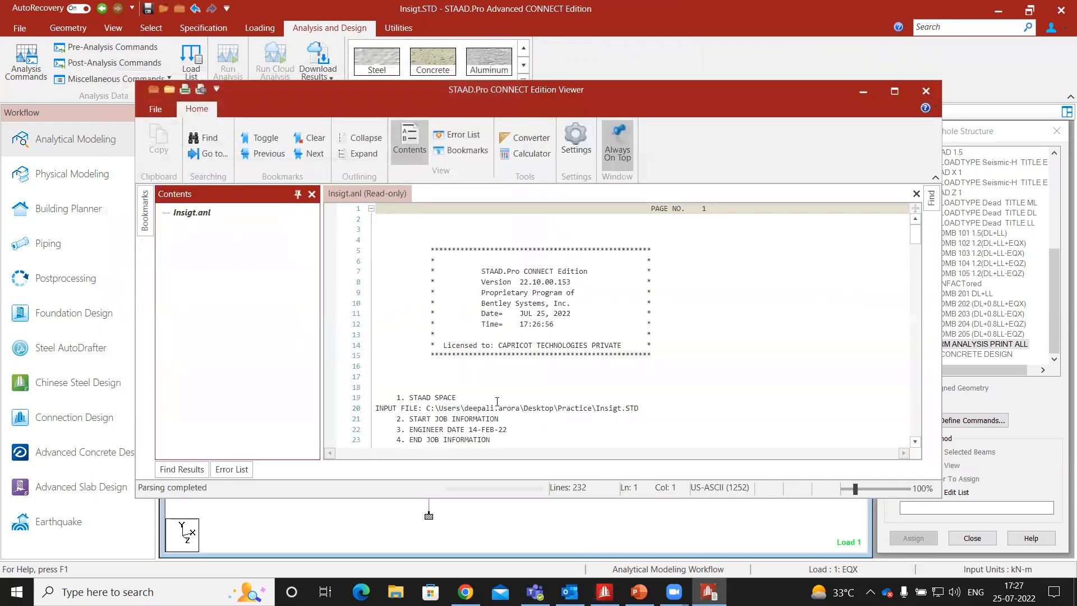
Check the error list's unconnected joint 69 warning, then close the output viewer.
click(462, 134)
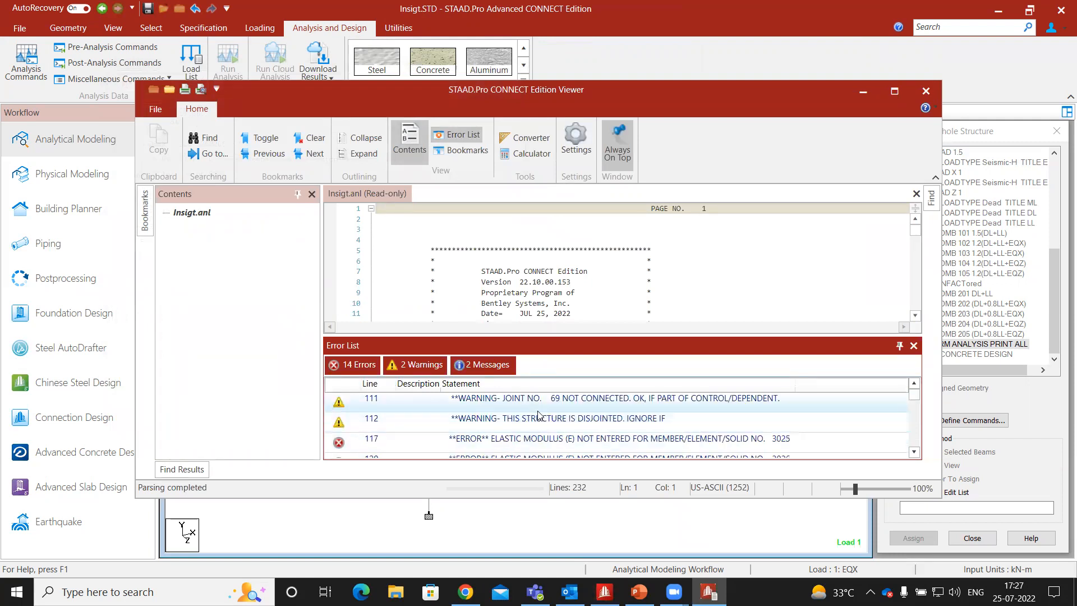
click(536, 399)
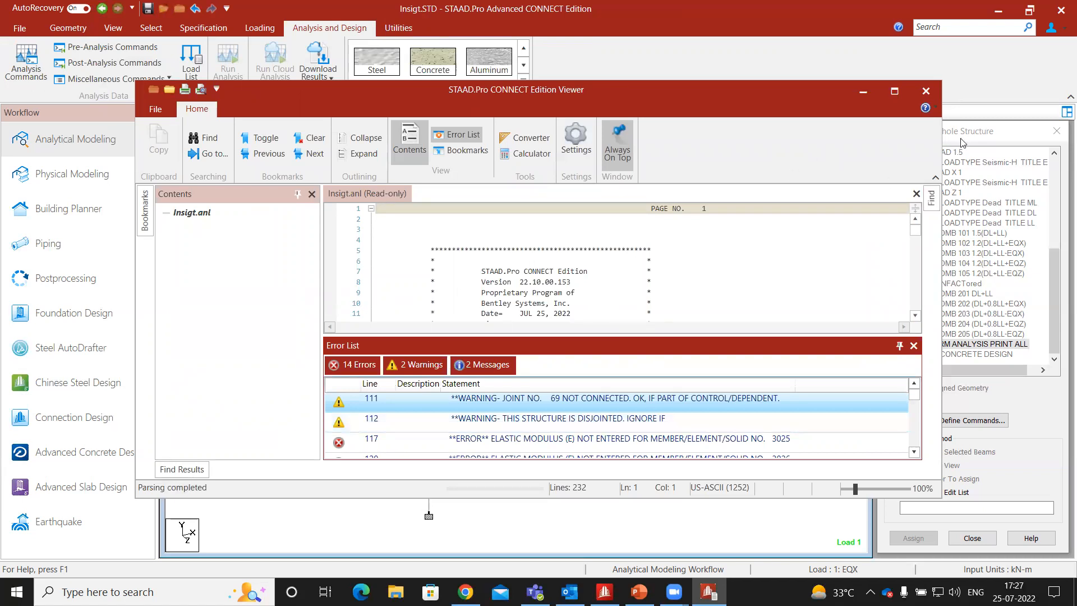
mouse_move(925, 92)
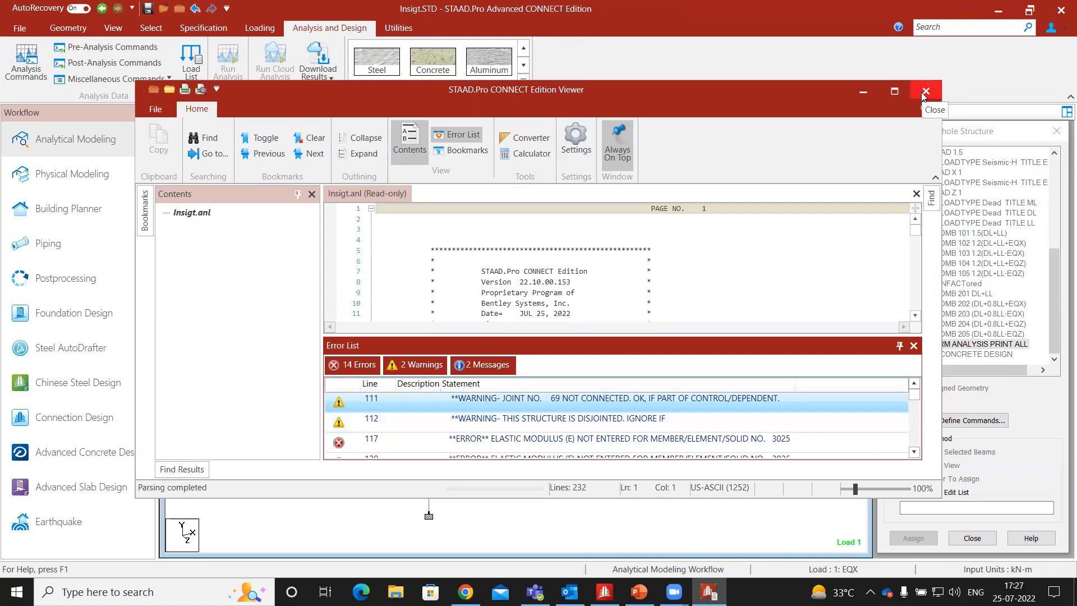
click(925, 91)
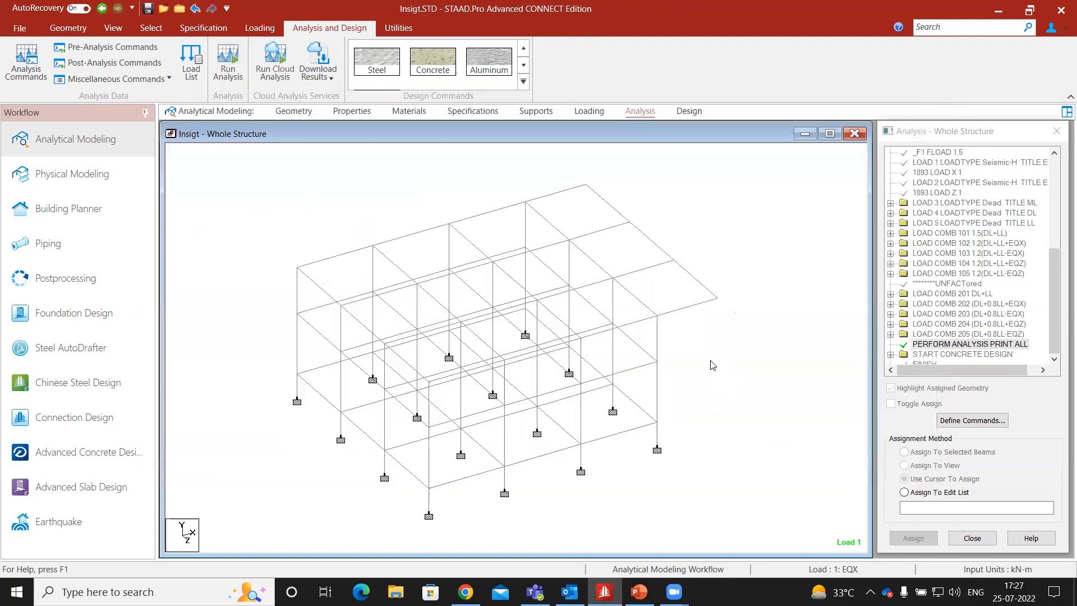
mouse_move(720, 346)
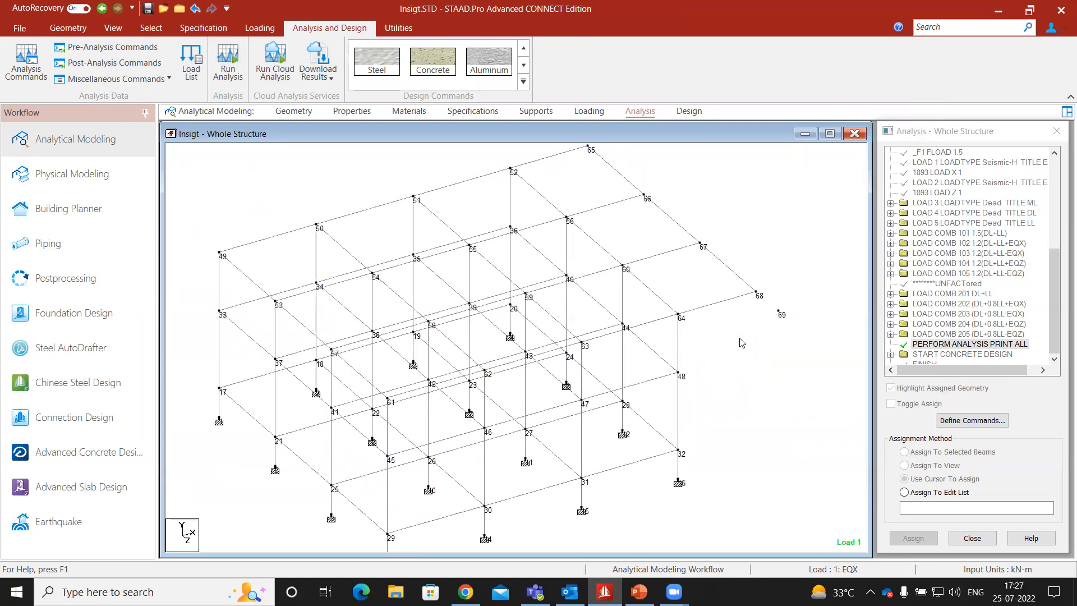
mouse_move(768, 321)
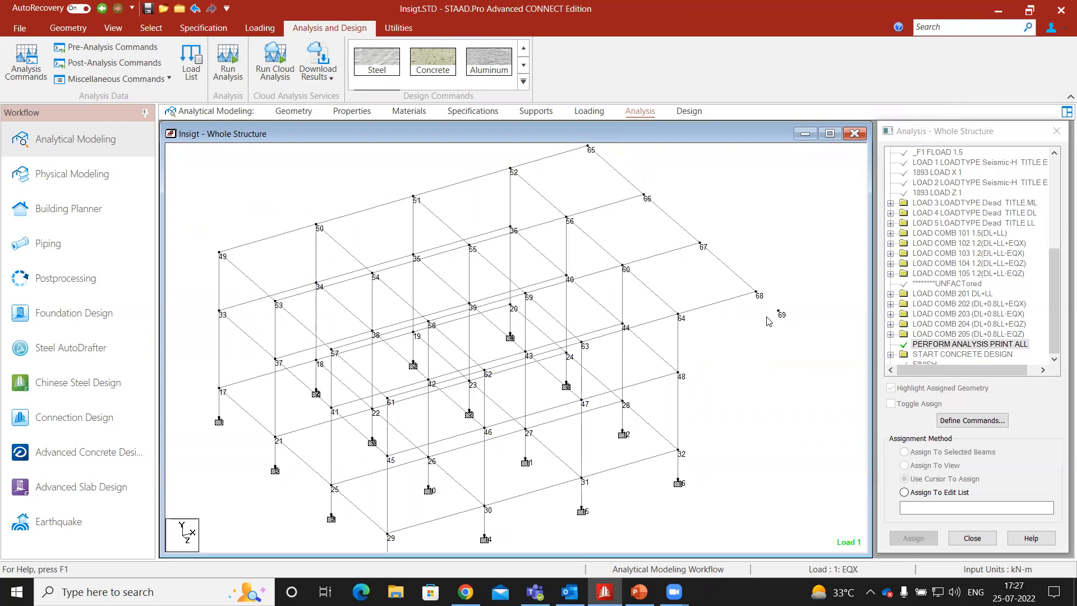
mouse_move(773, 324)
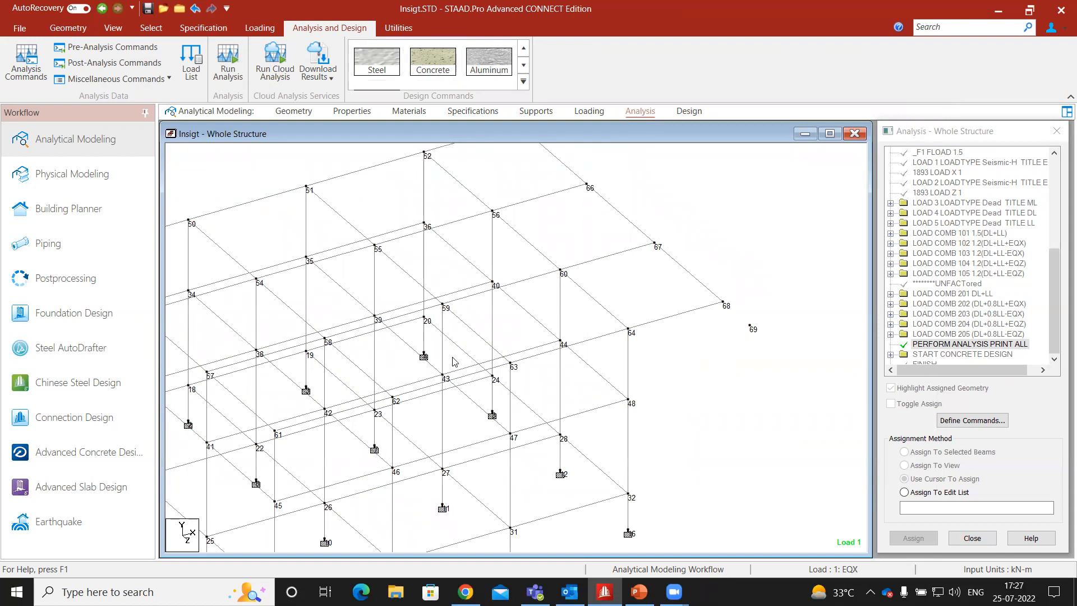
mouse_move(398, 28)
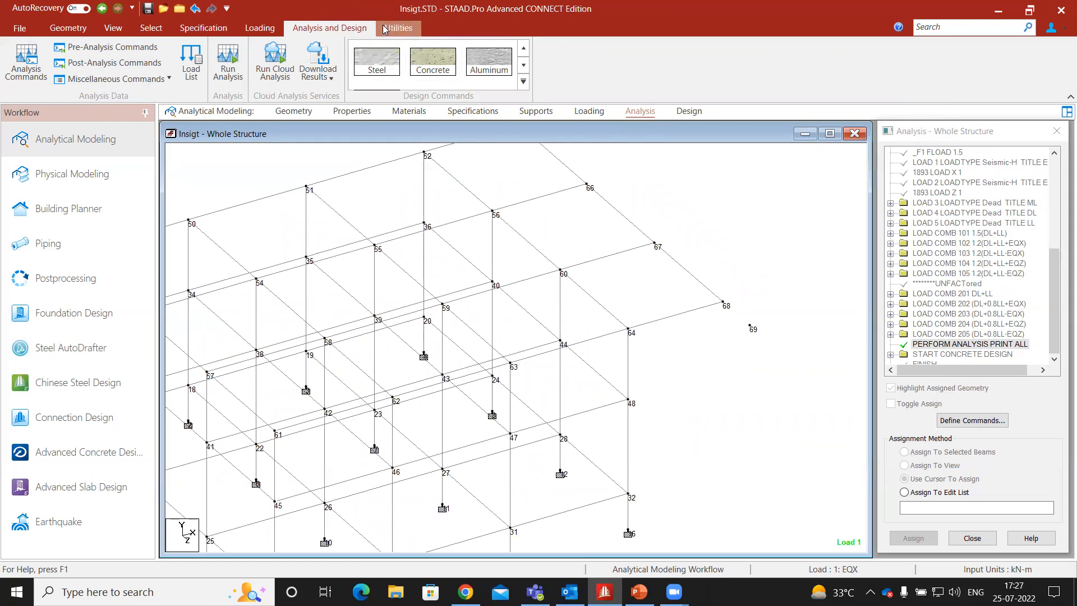
Delete orphan node 69 using Node Tools and confirm the removal prompt.
click(397, 28)
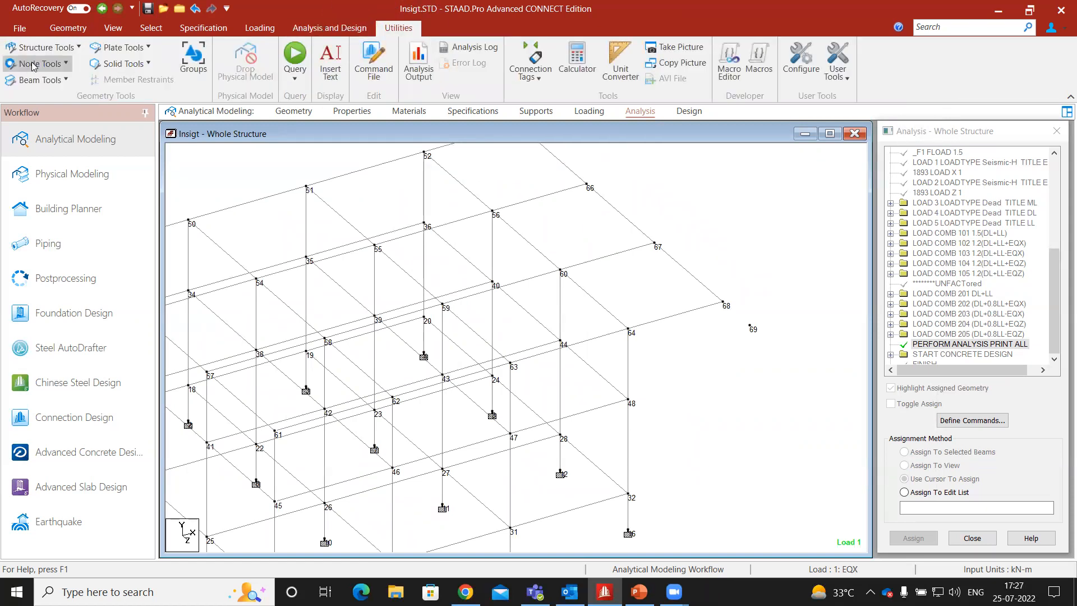
click(34, 63)
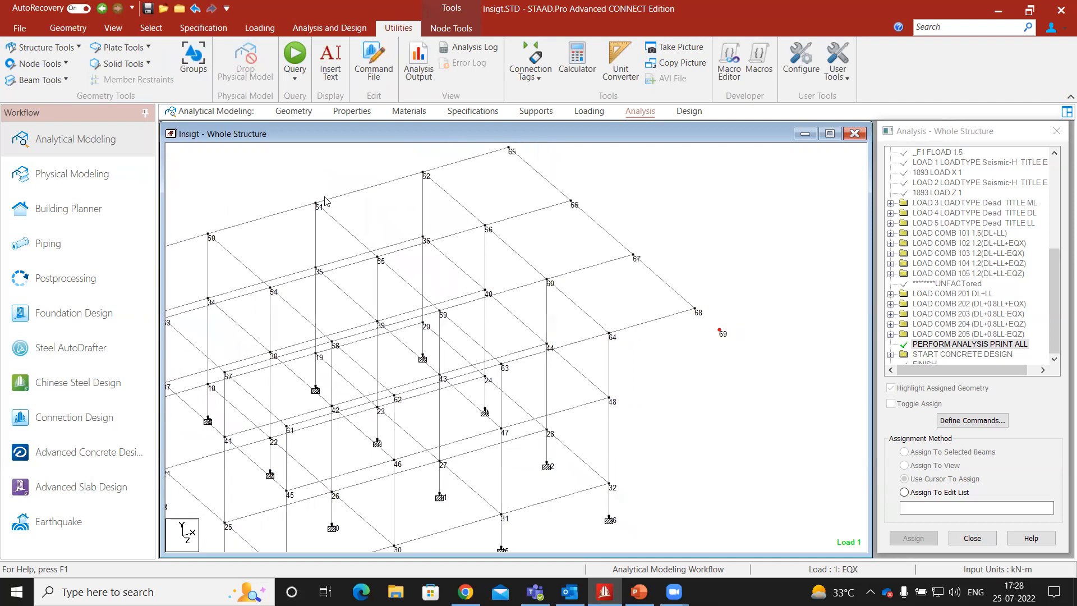
mouse_move(727, 315)
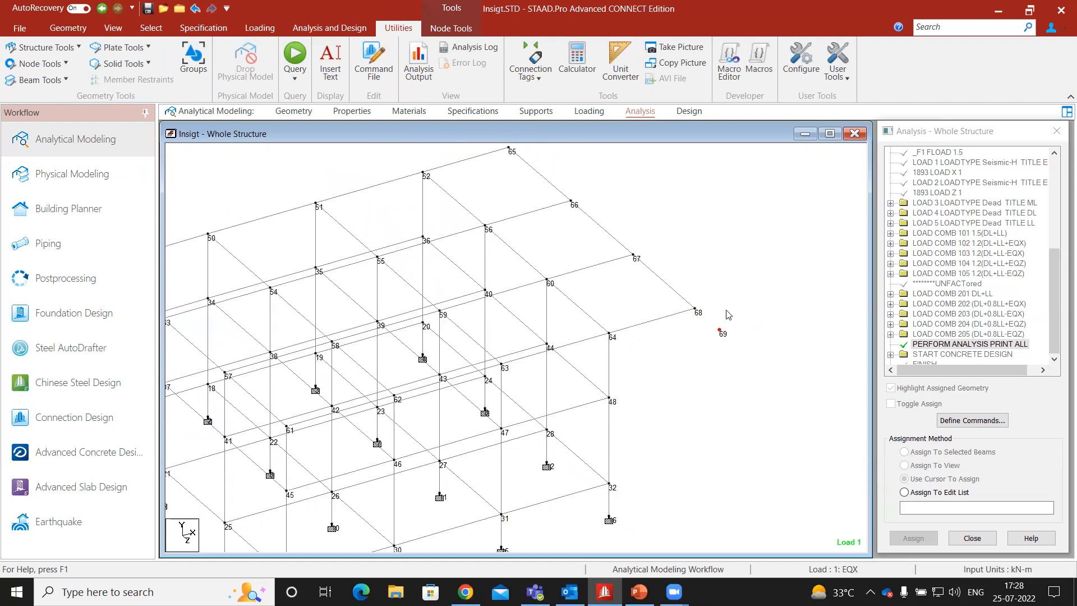
mouse_move(726, 334)
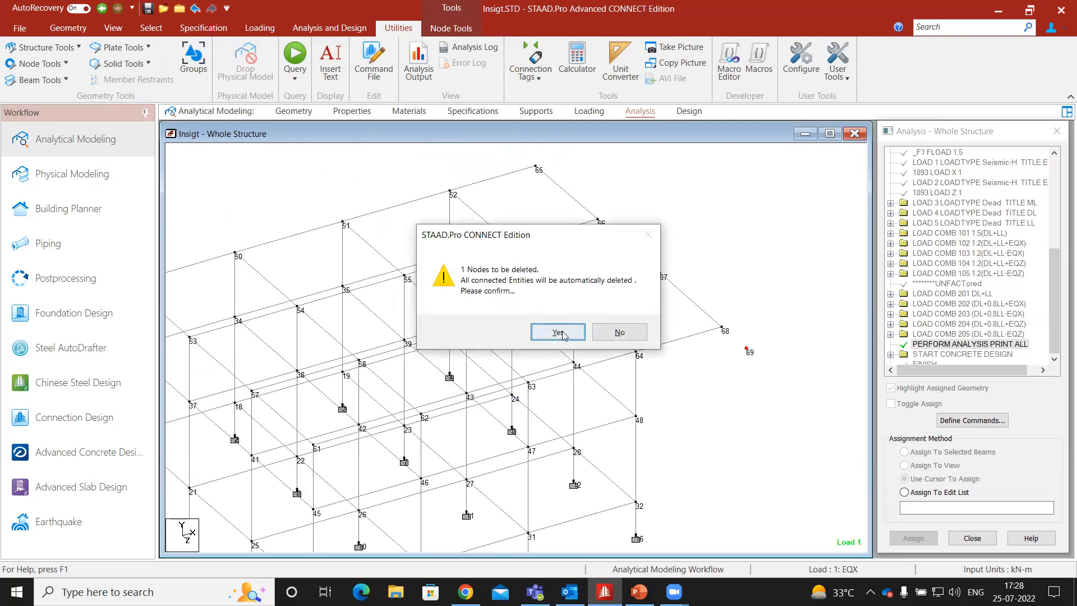
click(557, 332)
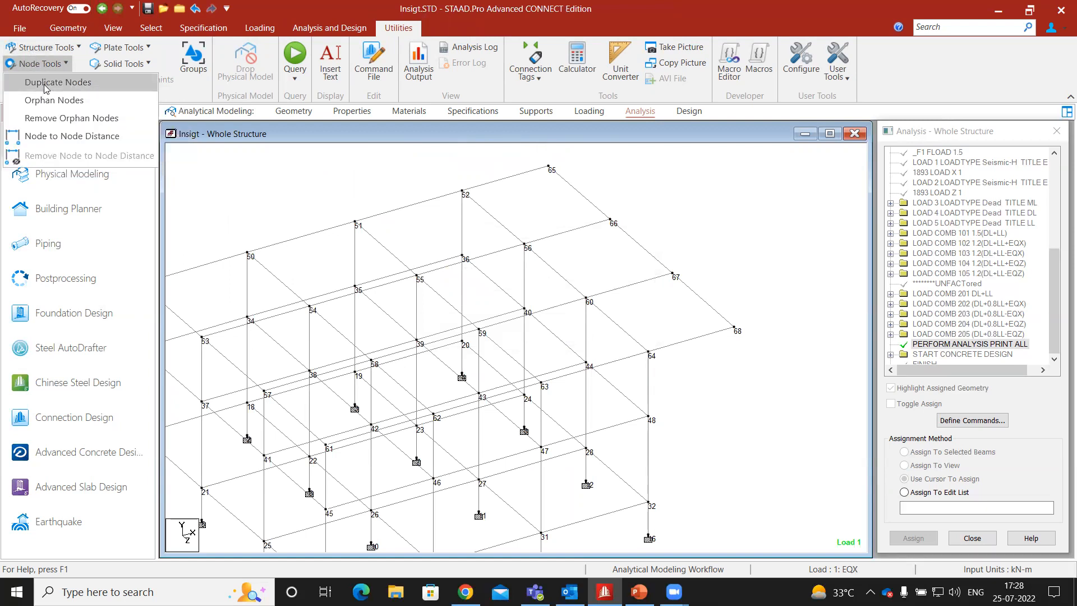
Check for duplicate nodes at 0.001 m tolerance and dismiss the no-duplicates message.
click(58, 82)
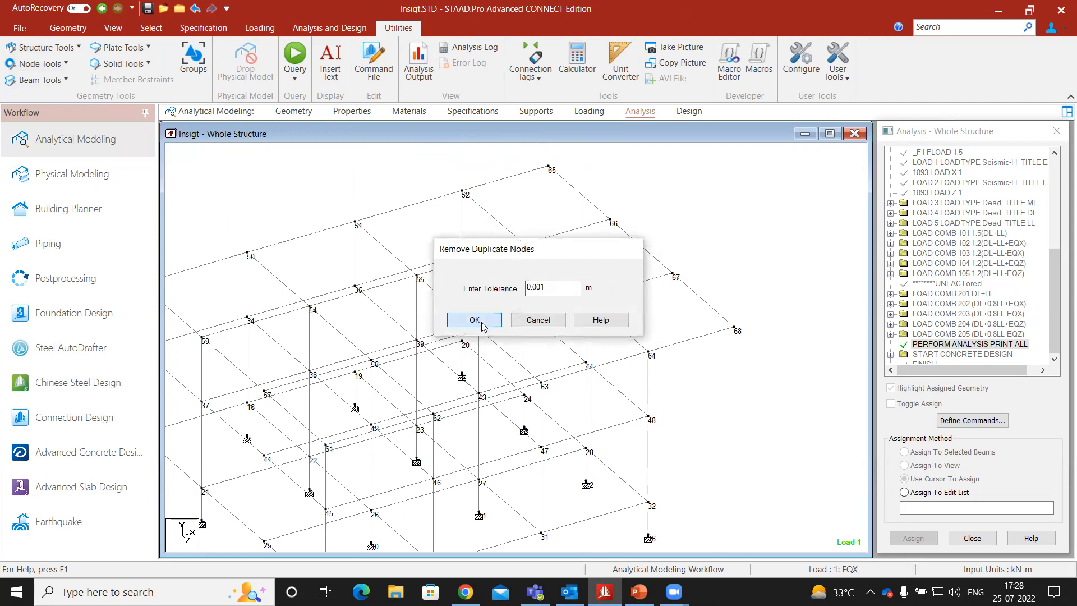
click(474, 319)
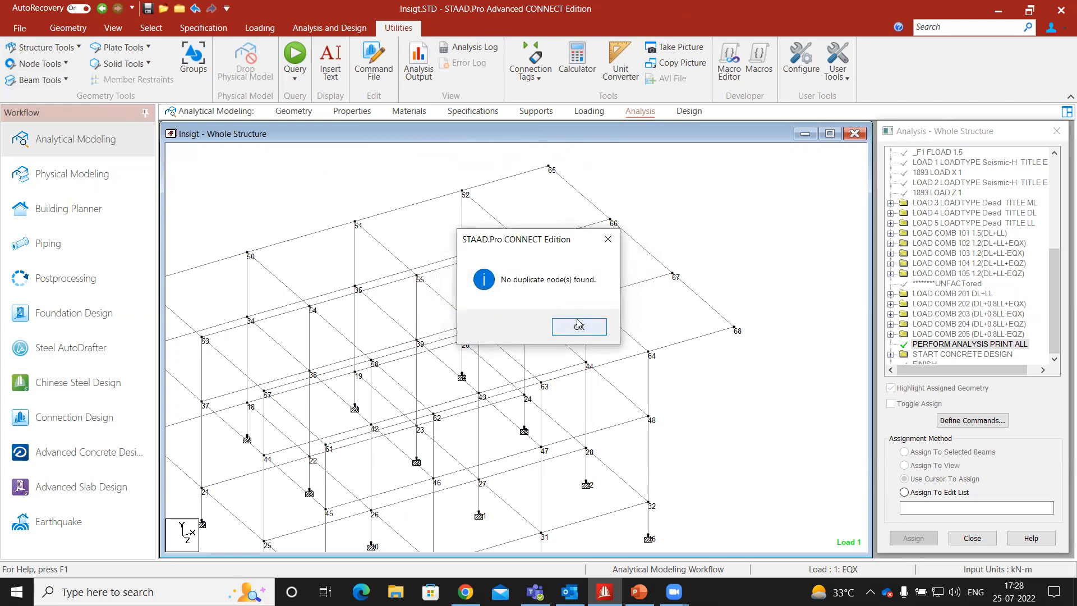
click(579, 325)
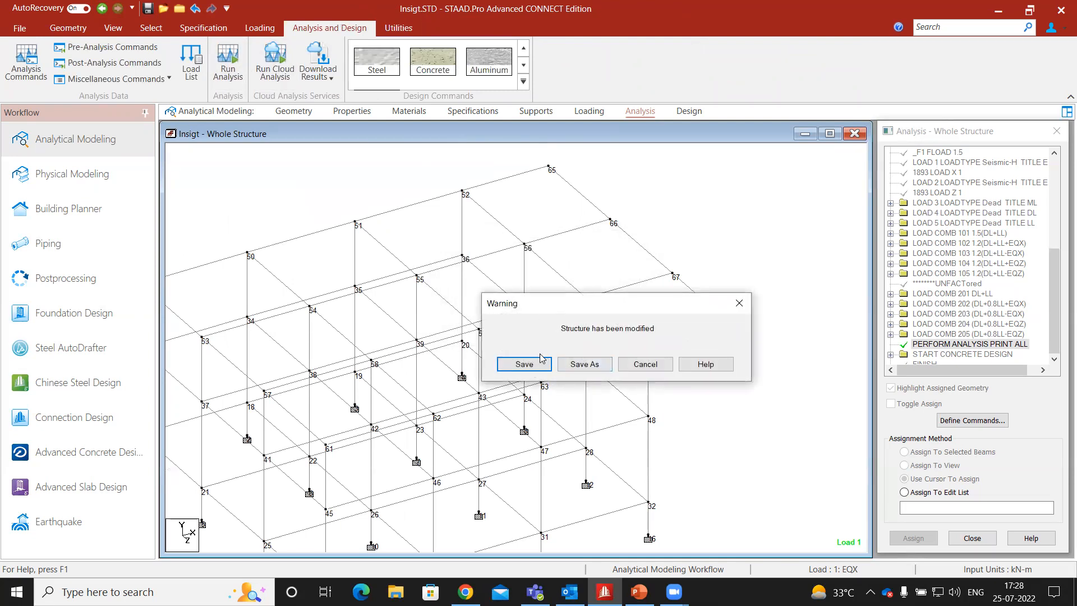
Save the model and open the rerun analysis output file reporting 14 errors.
click(523, 365)
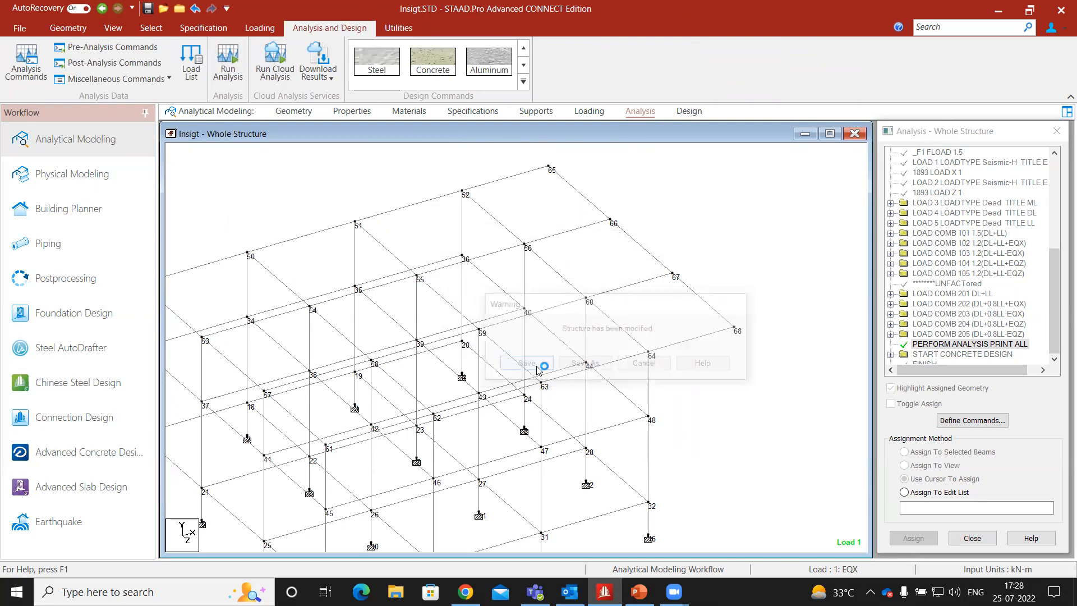
click(526, 363)
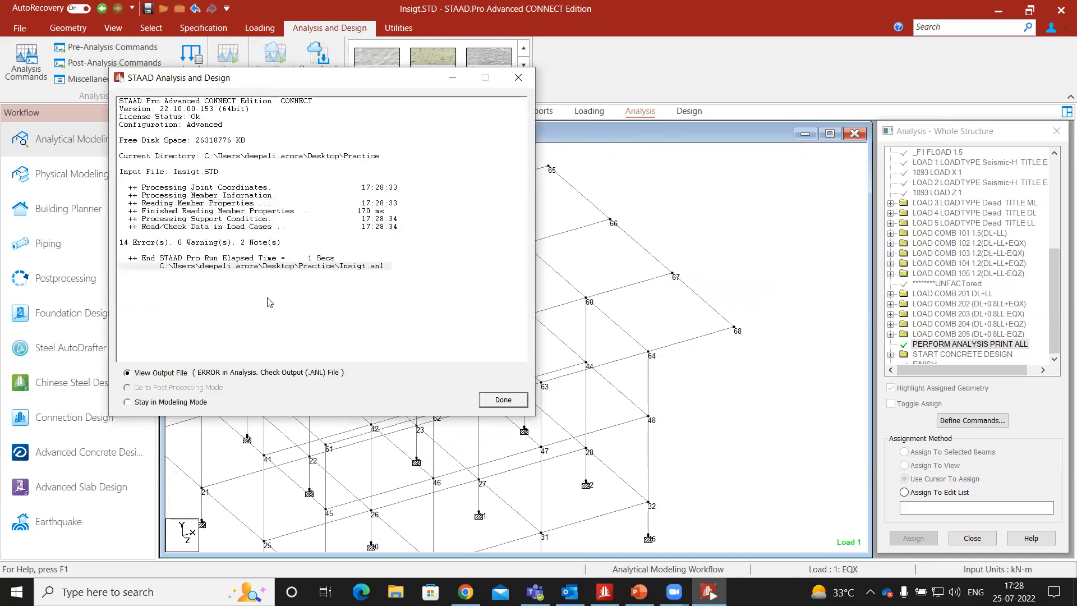
mouse_move(192, 248)
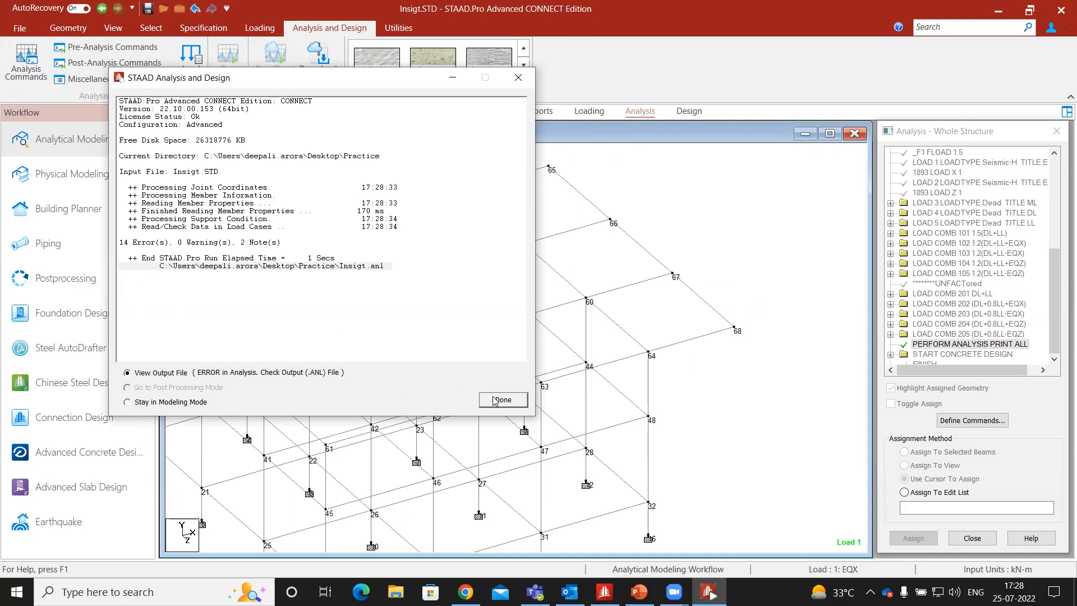
click(502, 400)
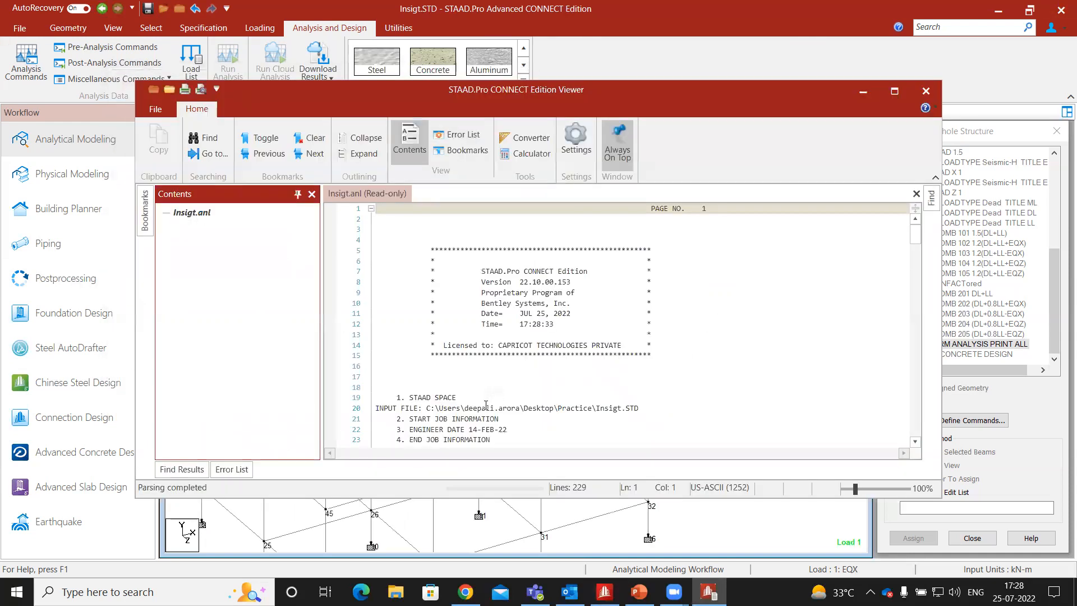
Review the 14 missing section-property and elastic-modulus errors for members 3025–3030.
click(461, 135)
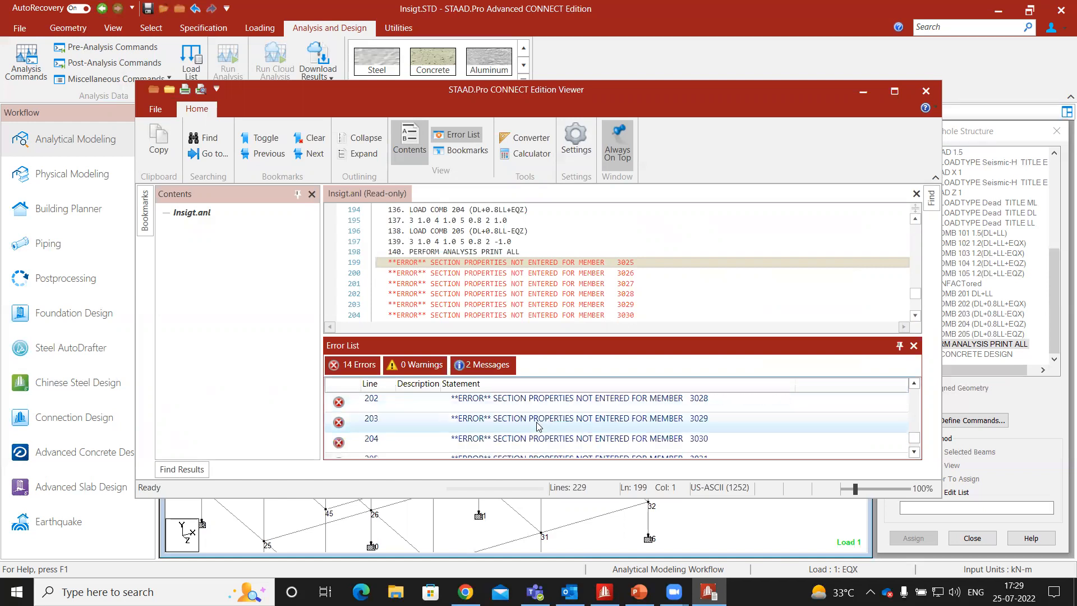
click(536, 419)
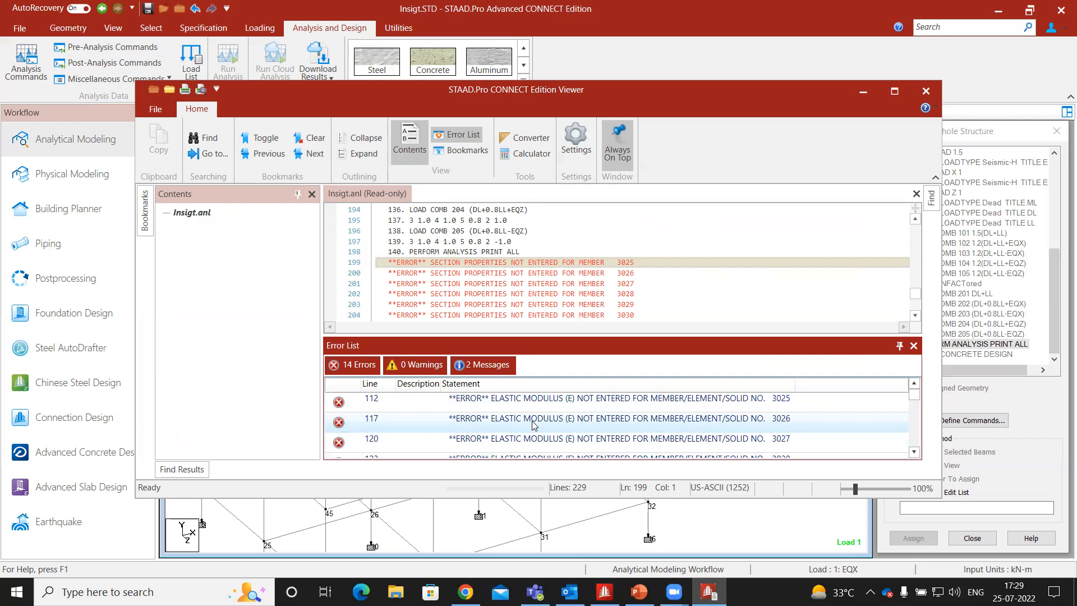
mouse_move(926, 91)
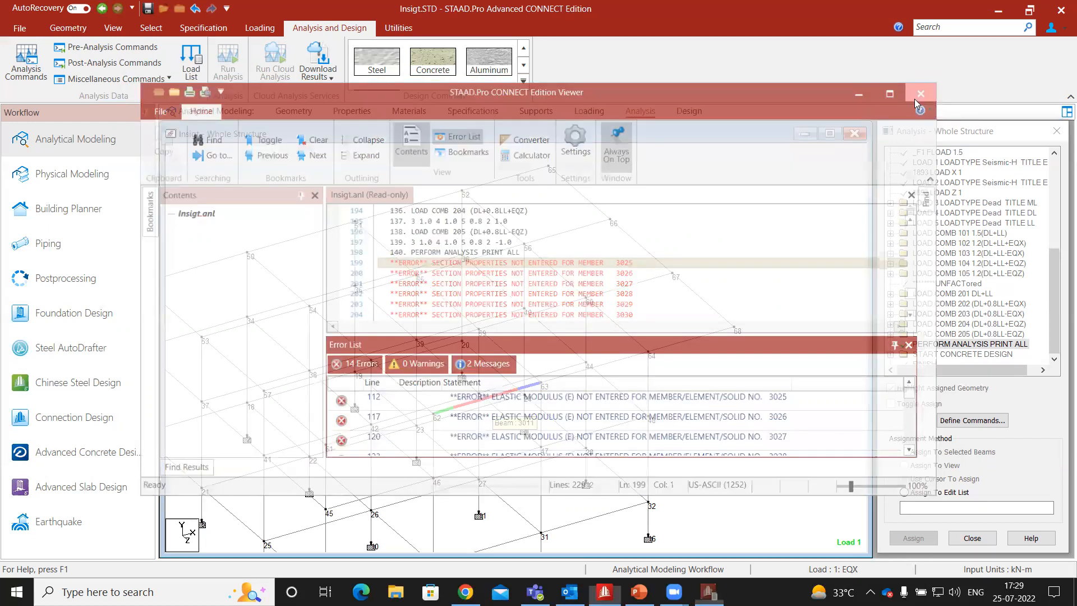
Close the analysis output and select beams missing elasticity, then any missing property.
click(919, 93)
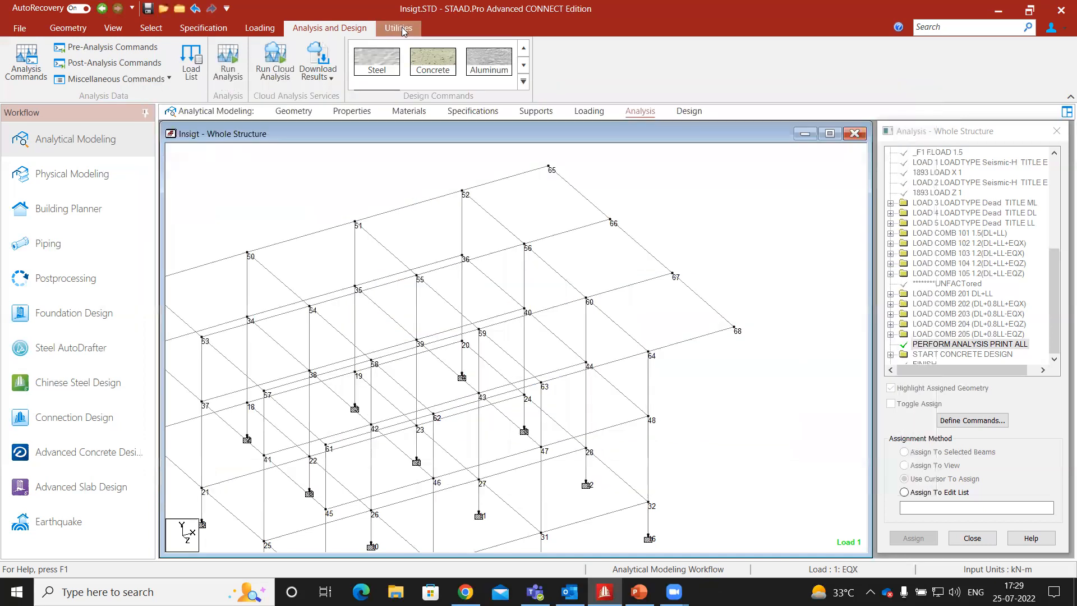
click(150, 27)
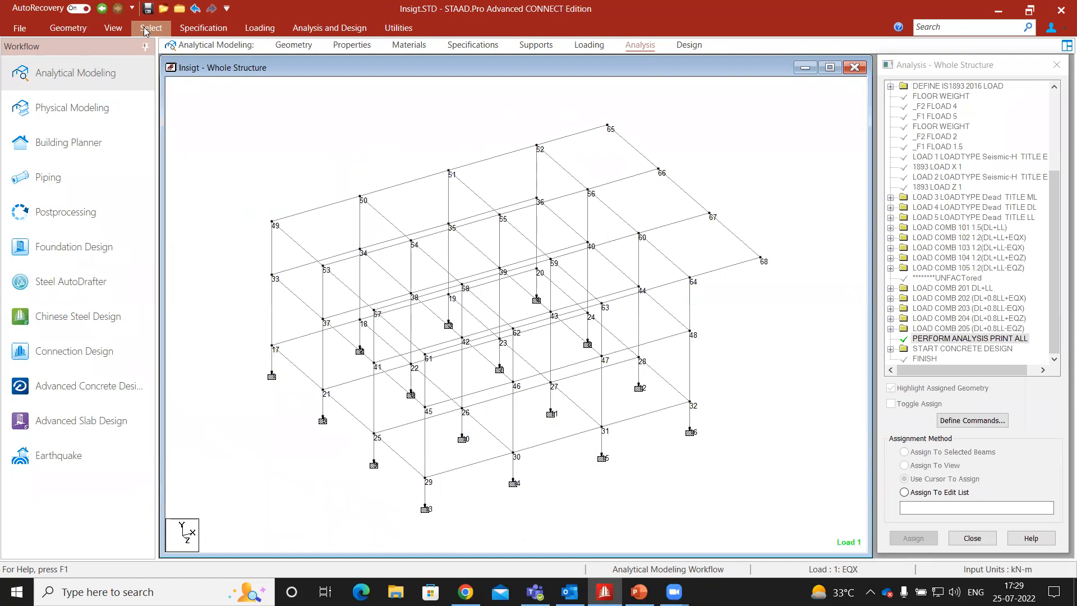
click(150, 27)
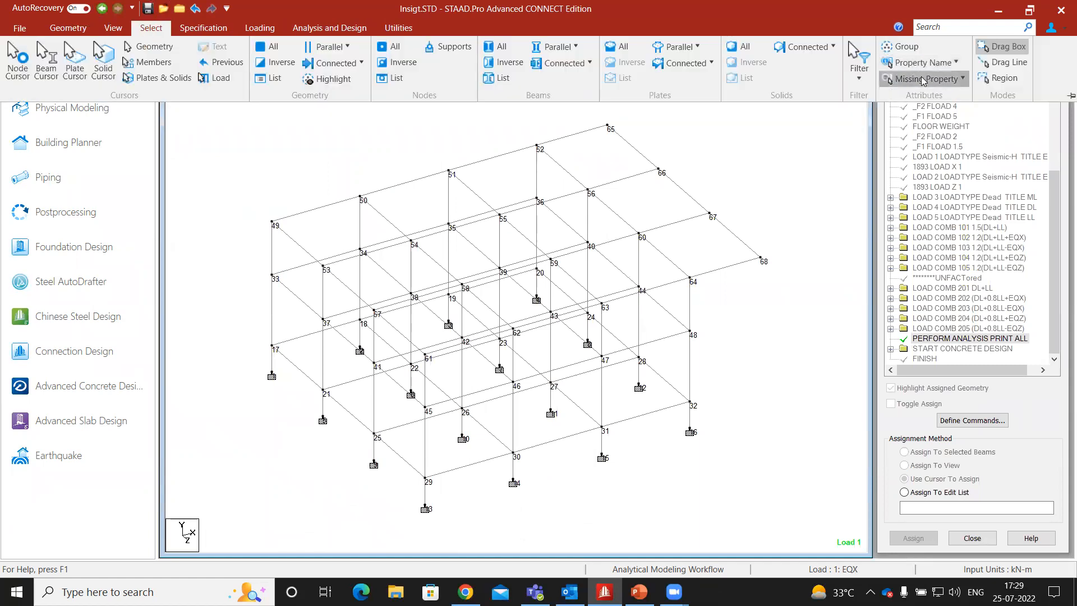
click(933, 78)
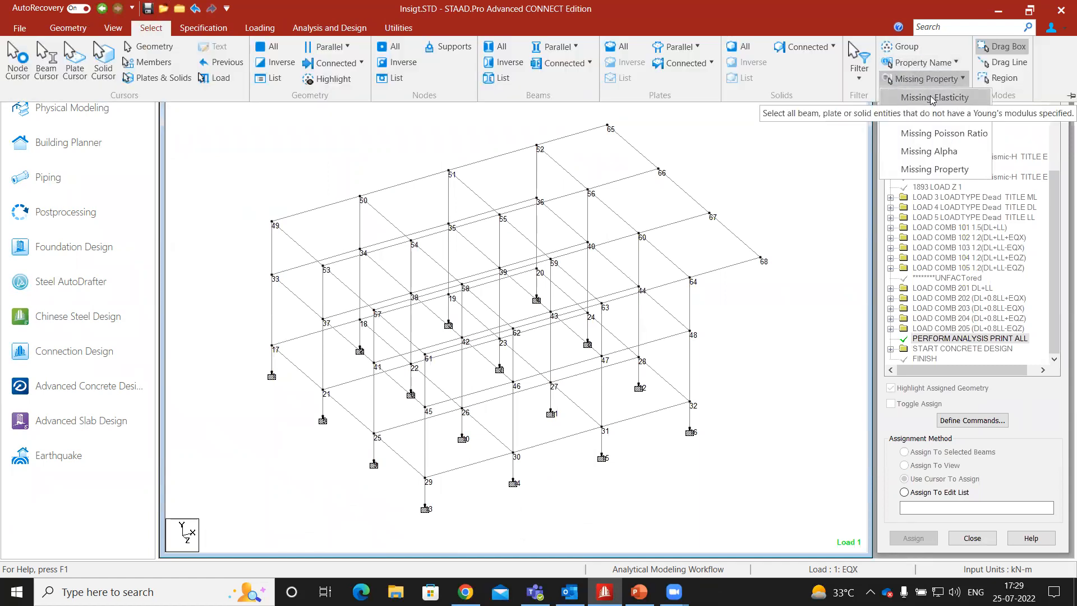
click(935, 97)
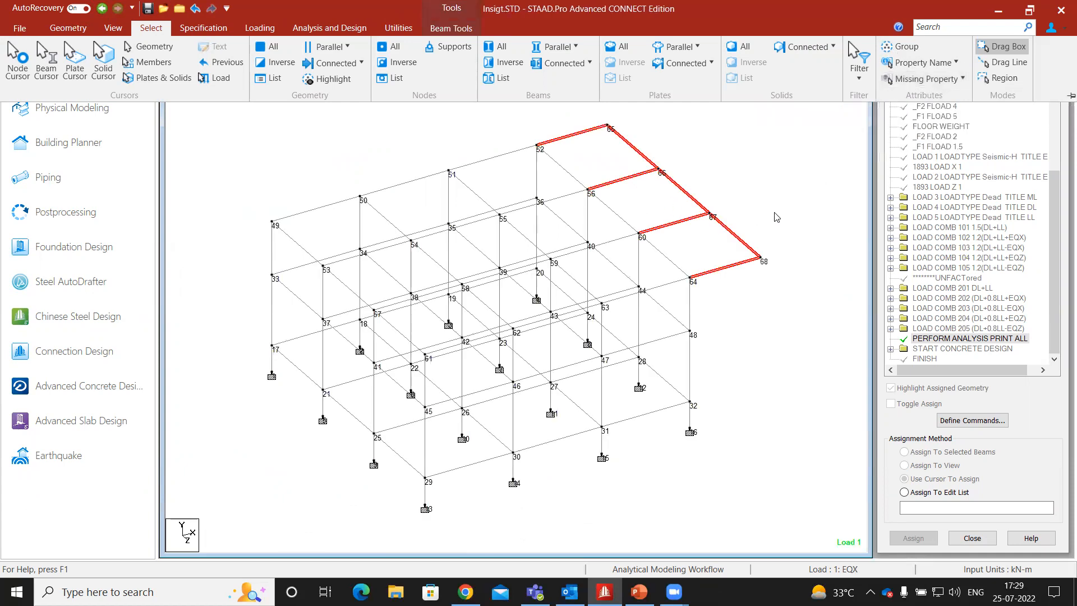
mouse_move(695, 281)
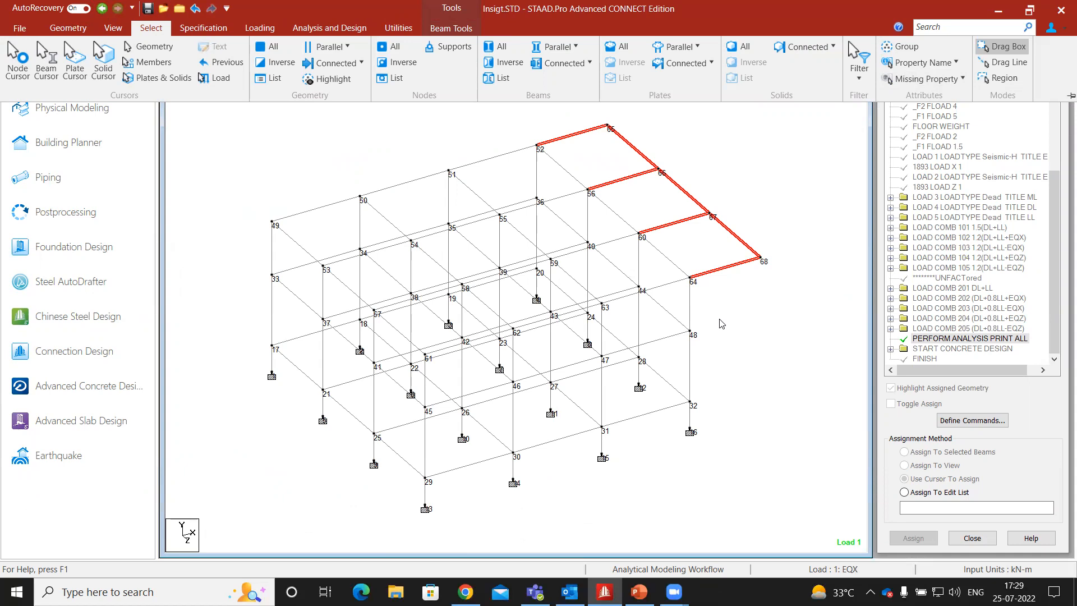
click(924, 78)
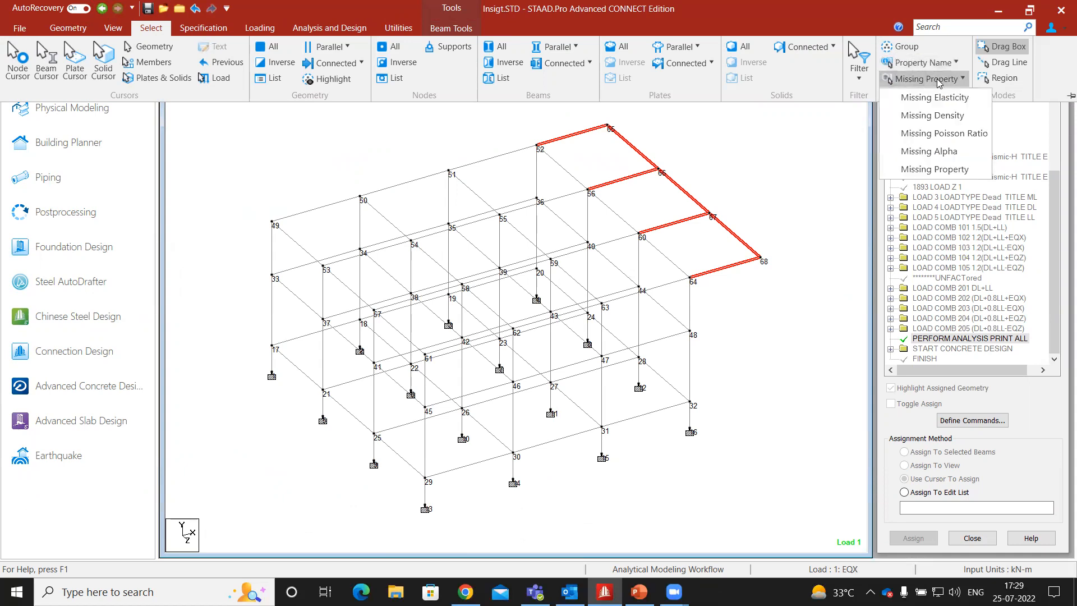
click(924, 79)
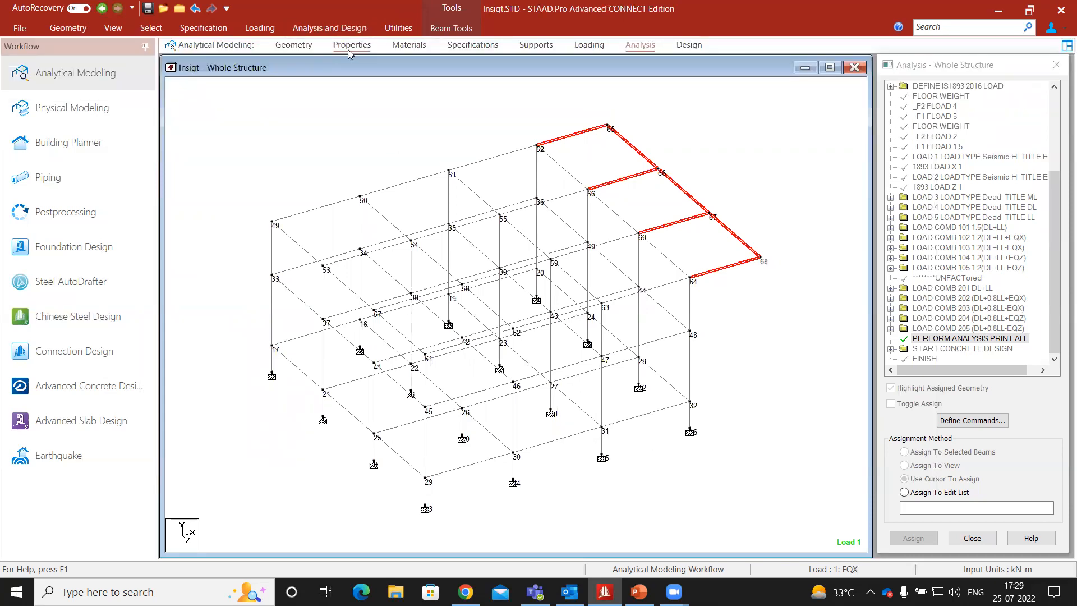
Assign the Rect 0.45x0.30 BEAMM25 section to the selected roof-edge beams 3025–3031.
click(351, 44)
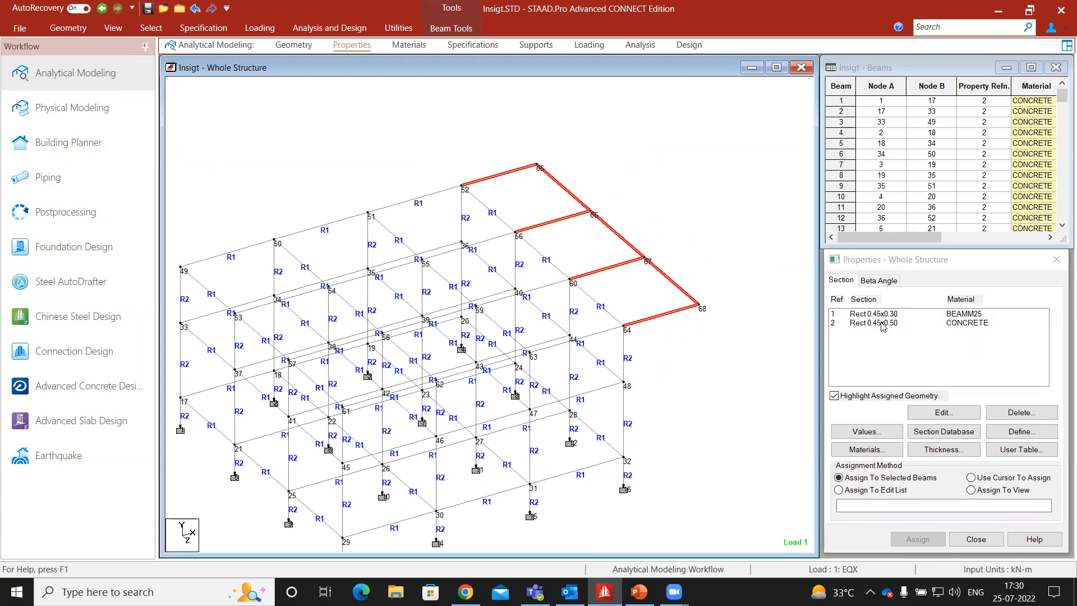
click(873, 314)
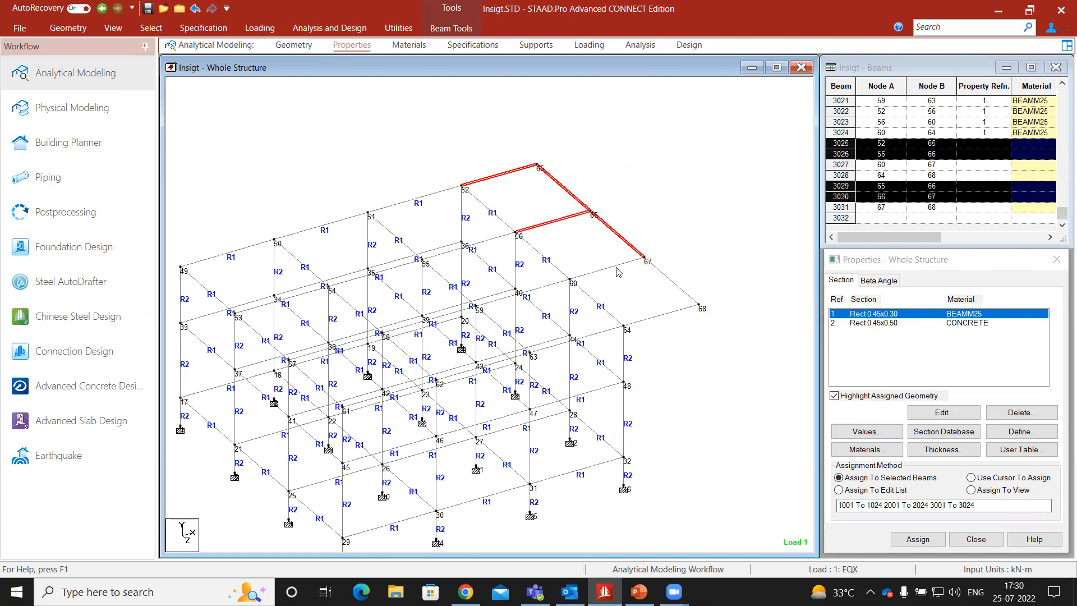
mouse_move(599, 275)
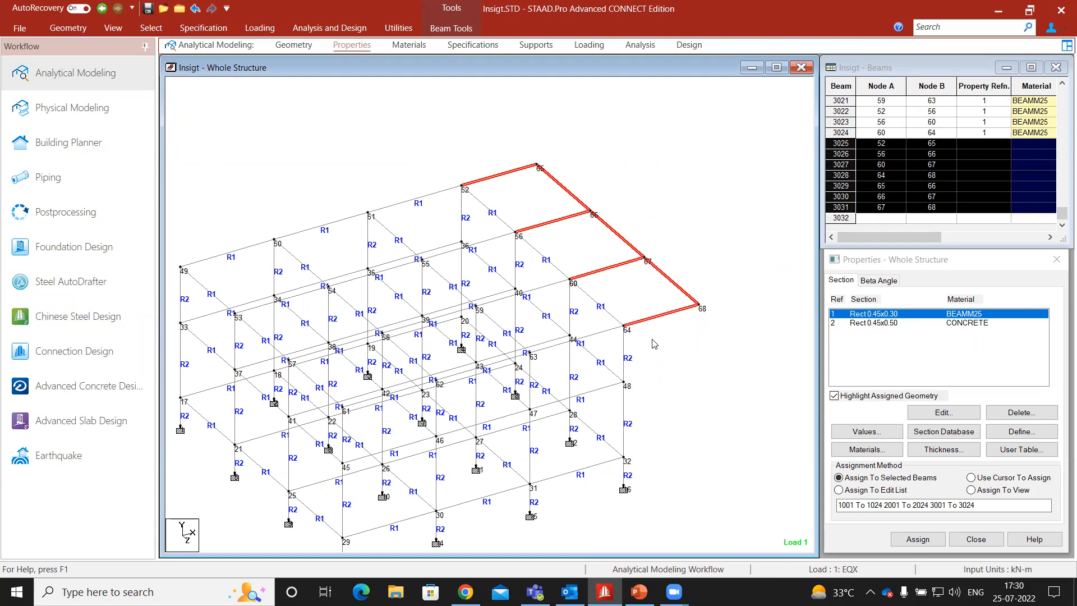
click(916, 539)
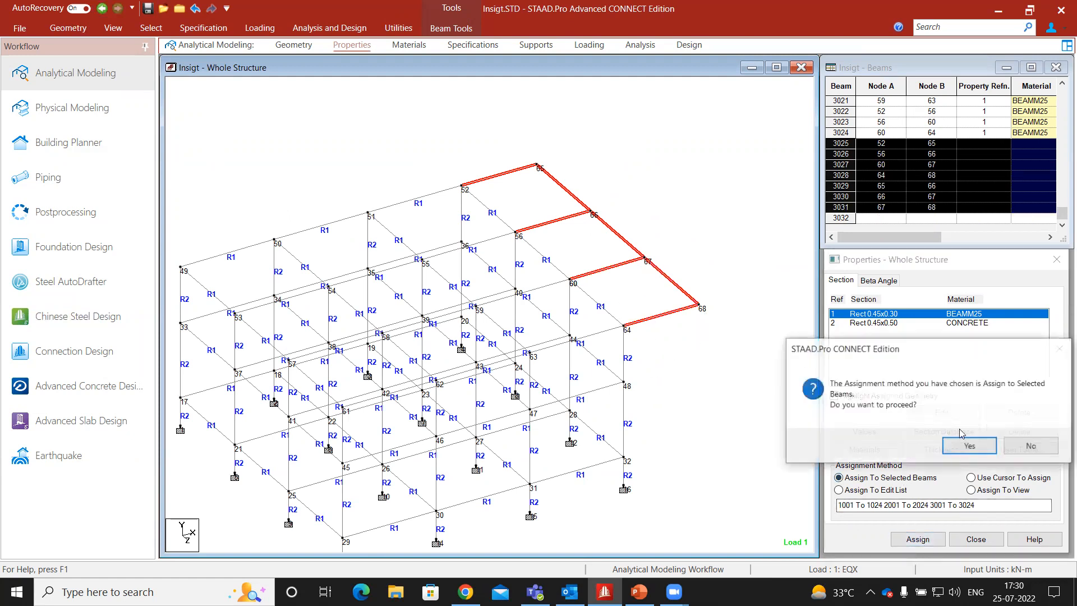
click(968, 445)
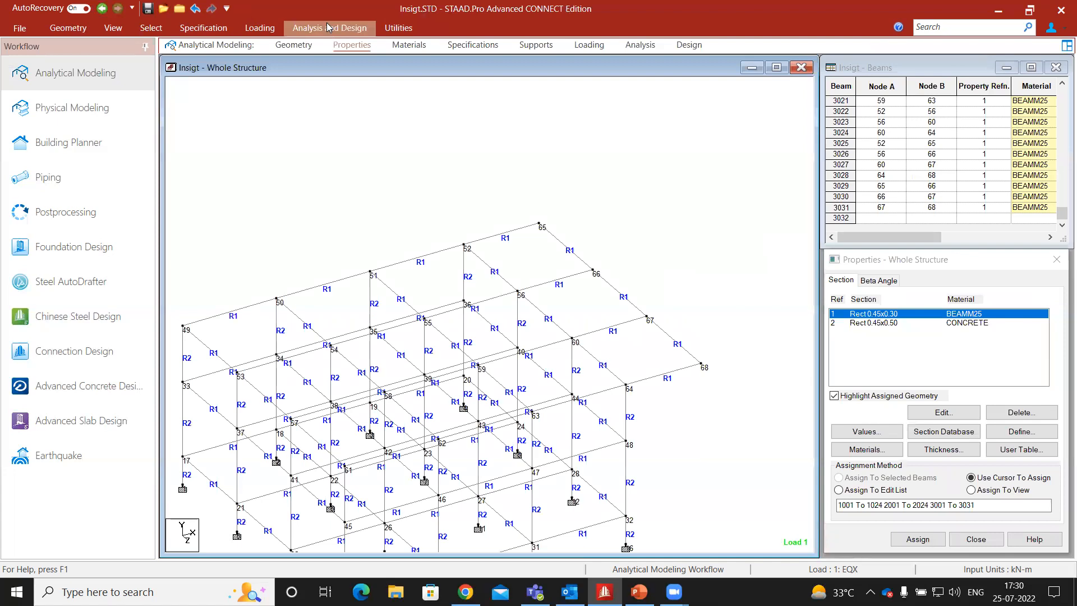
Save the structure and run the analysis, finishing with 0 errors and 193 warnings.
click(639, 45)
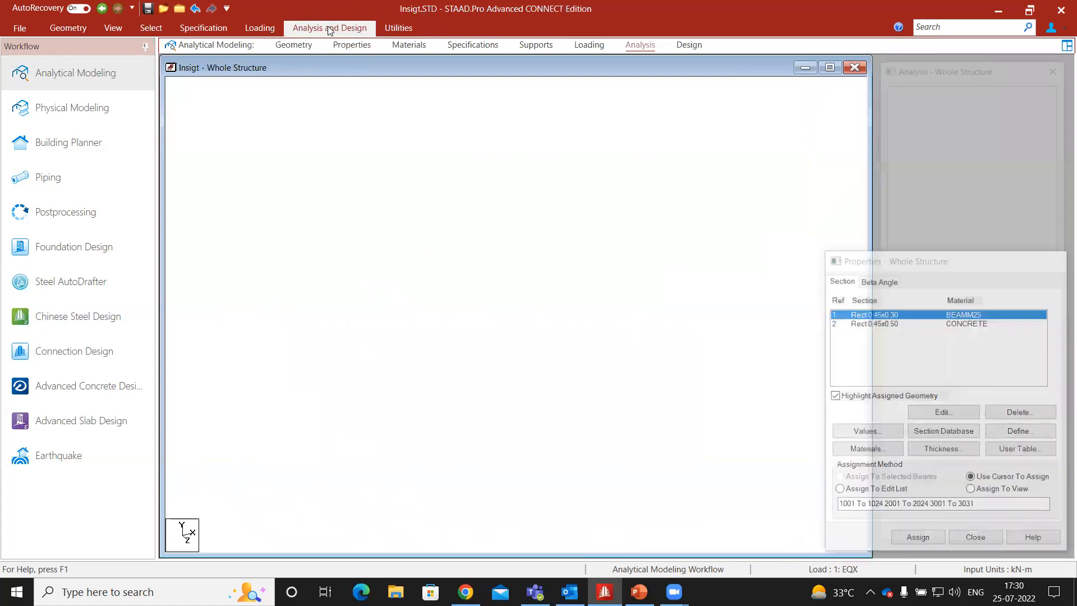
click(329, 28)
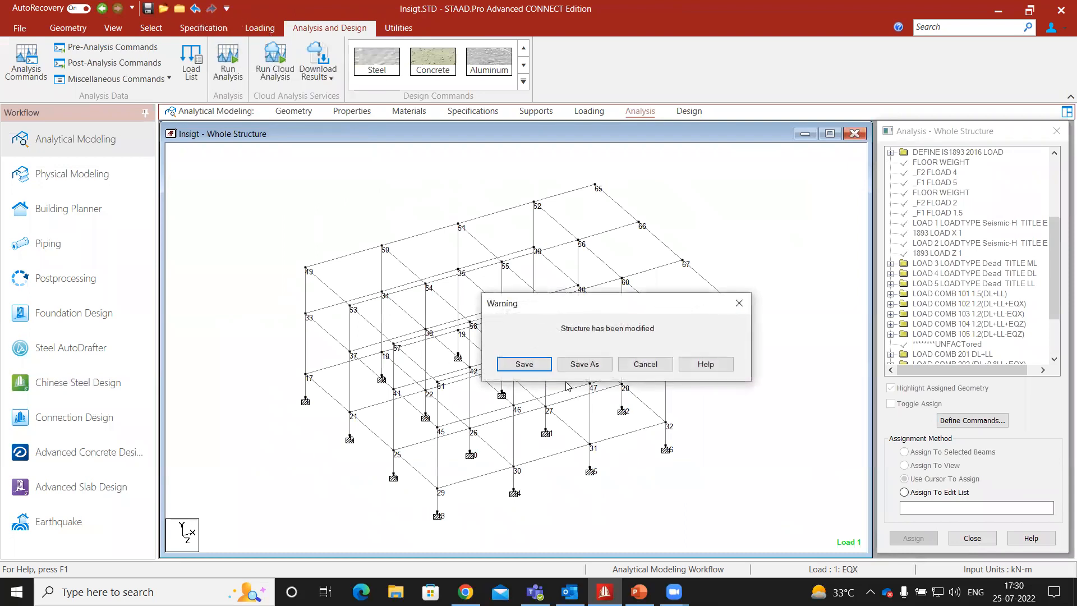
click(524, 364)
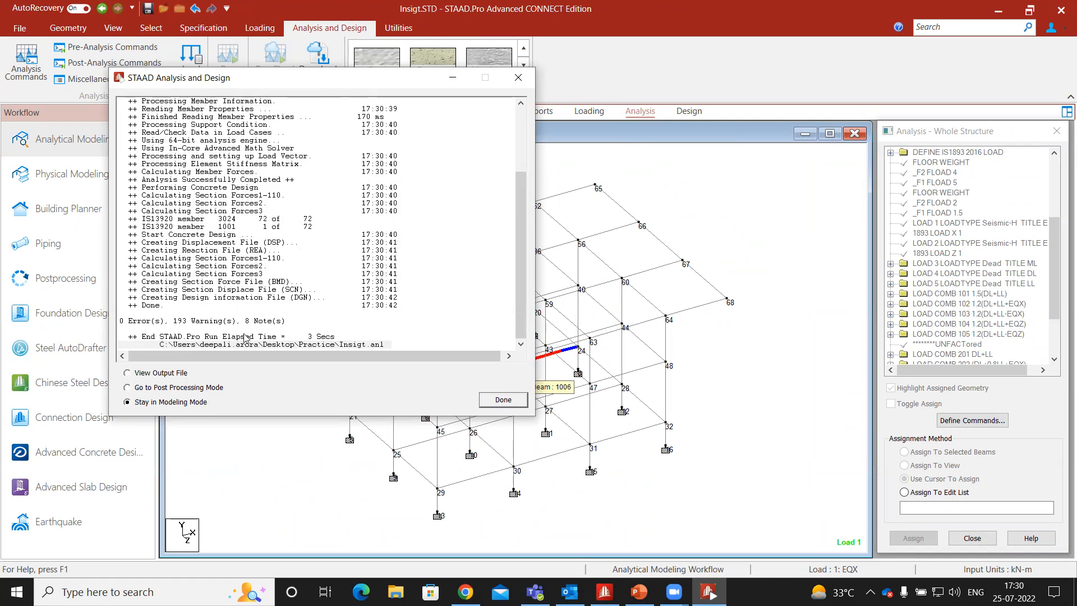
click(502, 399)
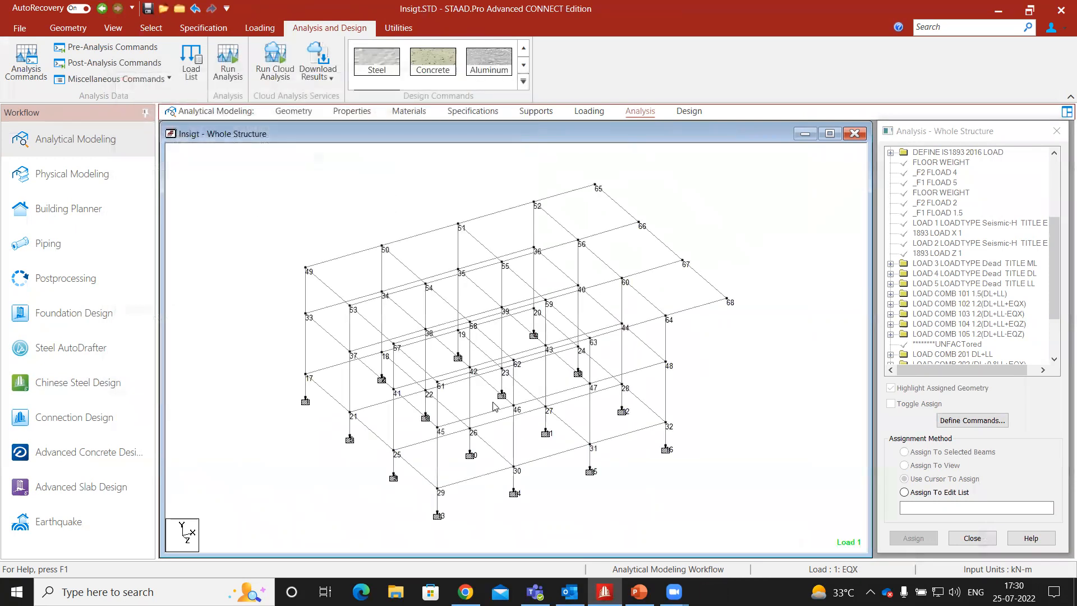
mouse_move(478, 402)
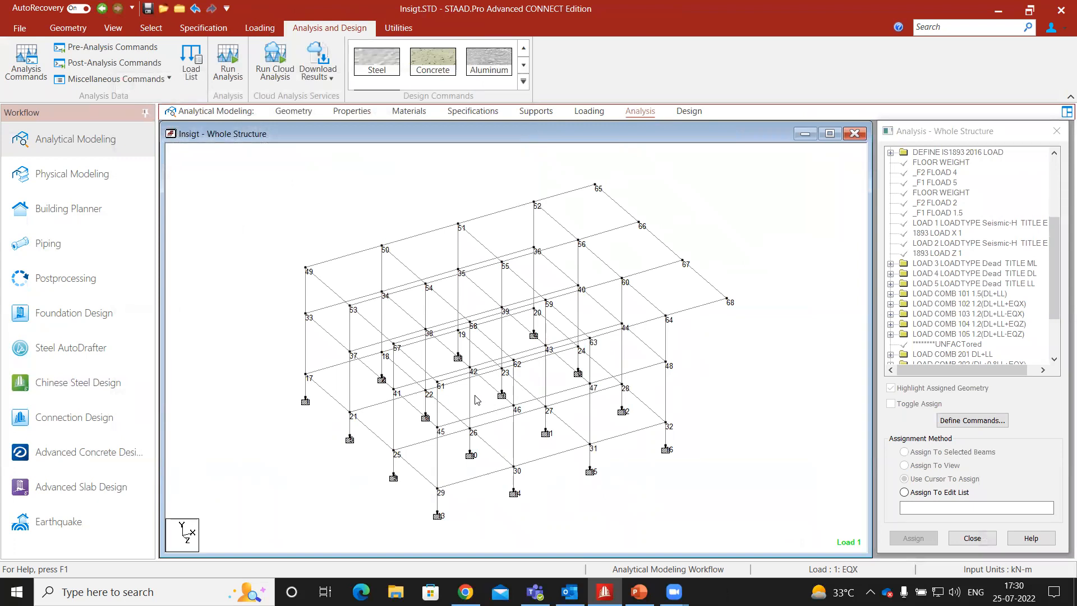
mouse_move(664, 506)
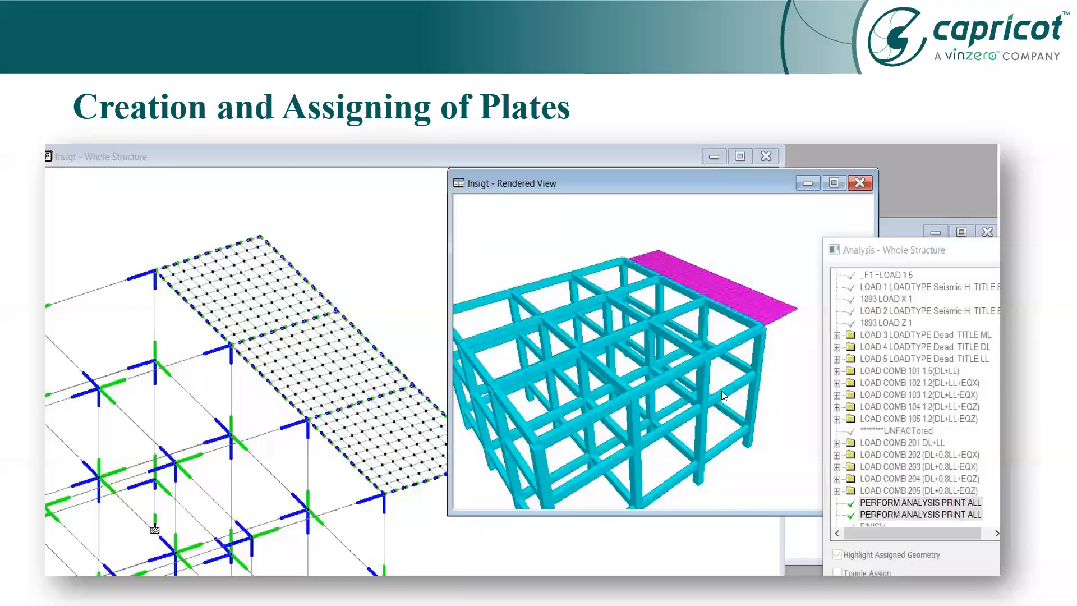
mouse_move(719, 400)
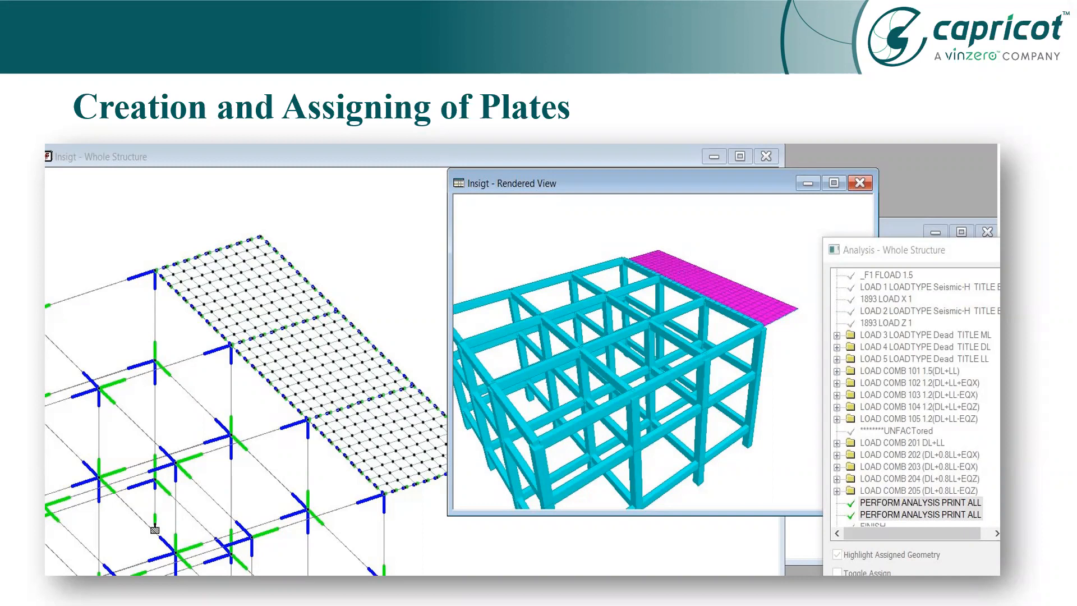
mouse_move(691, 368)
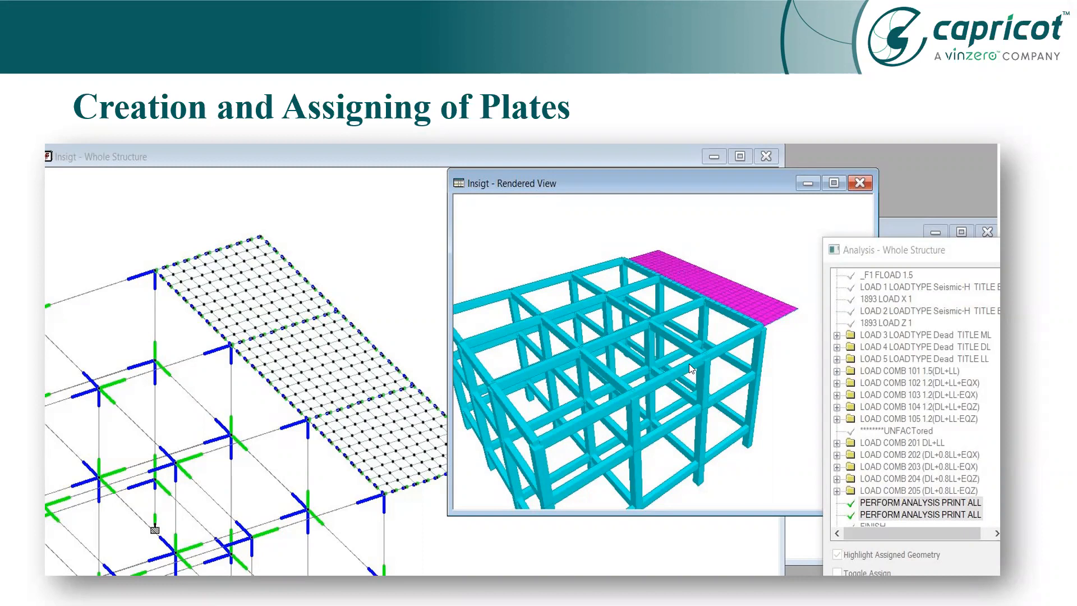